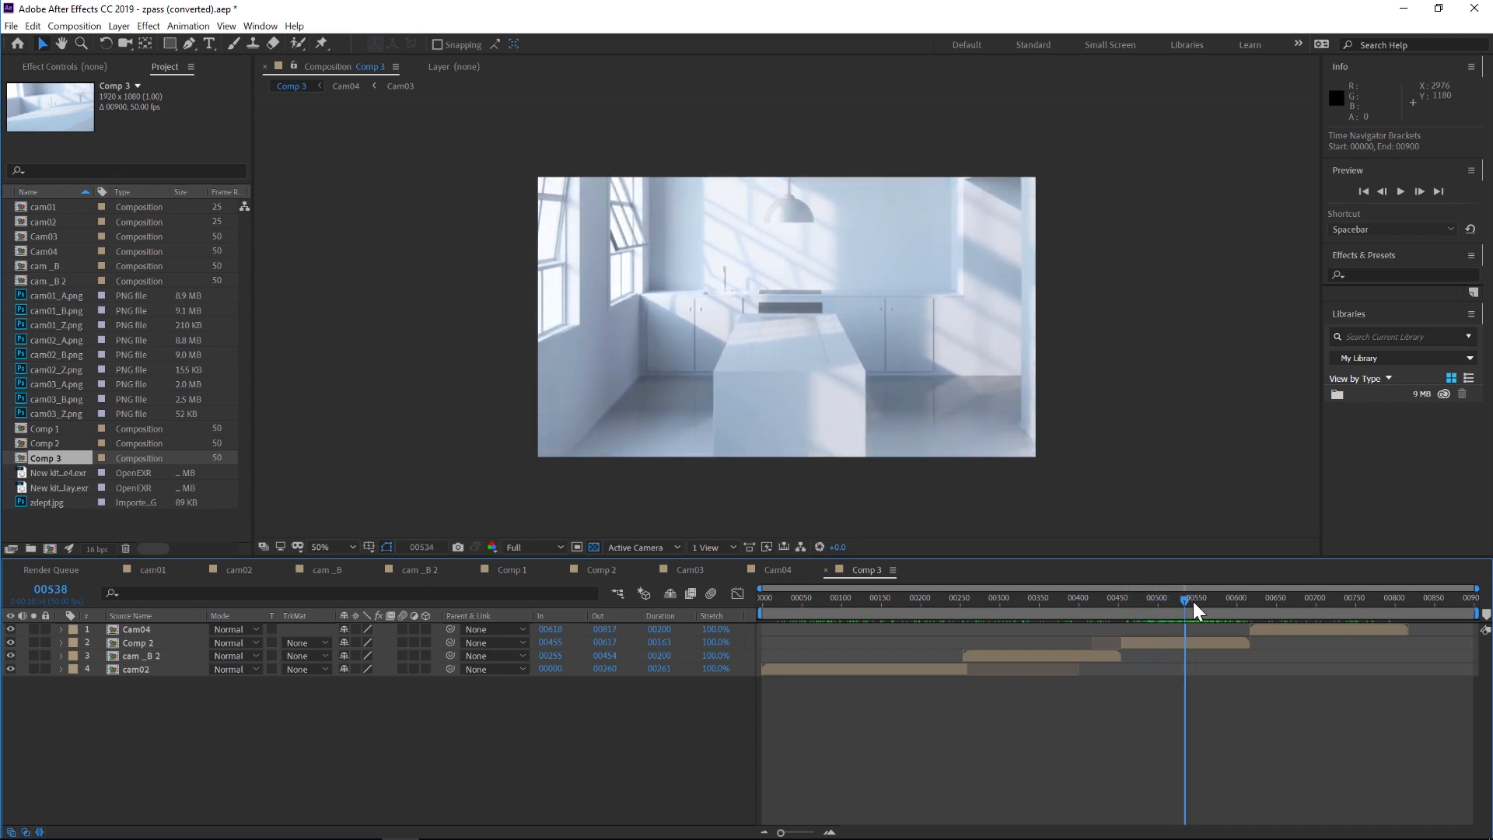
Scrub through the Comp 3 kitchen color reveal, then open the nested Comp 2
click(1195, 597)
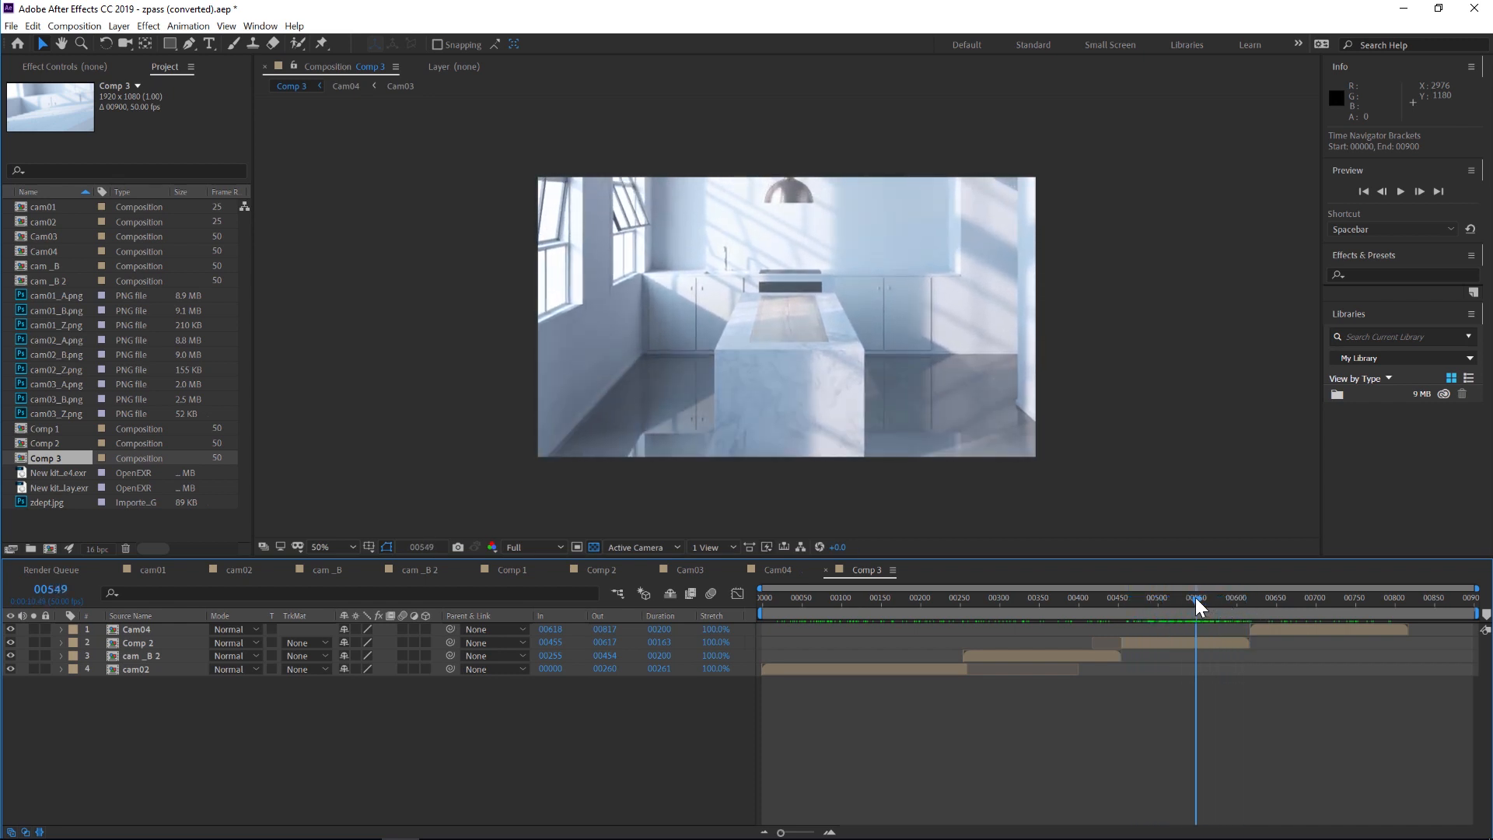
drag(1198, 604, 1133, 604)
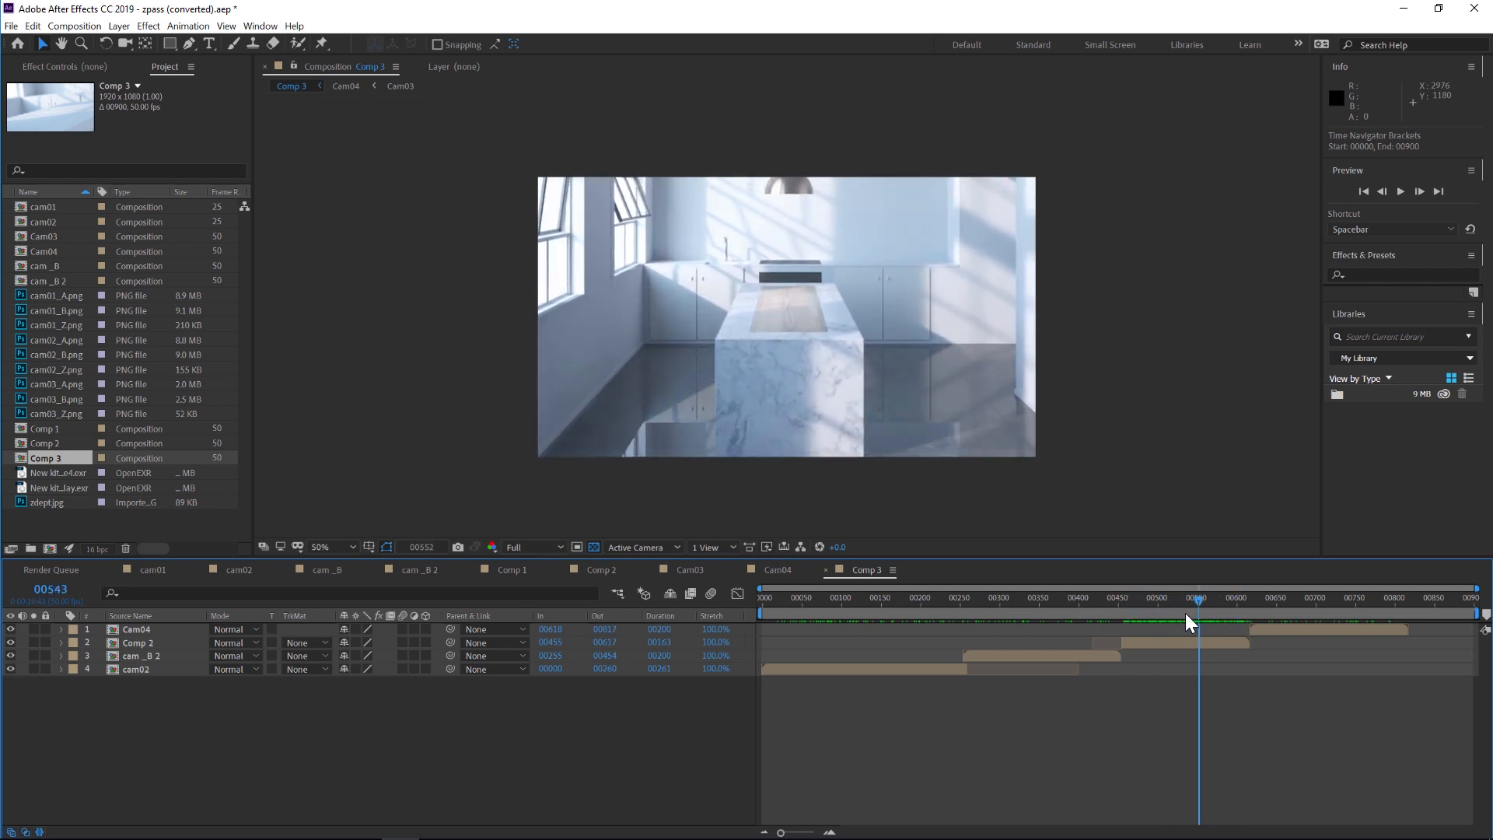
drag(1198, 619, 1149, 620)
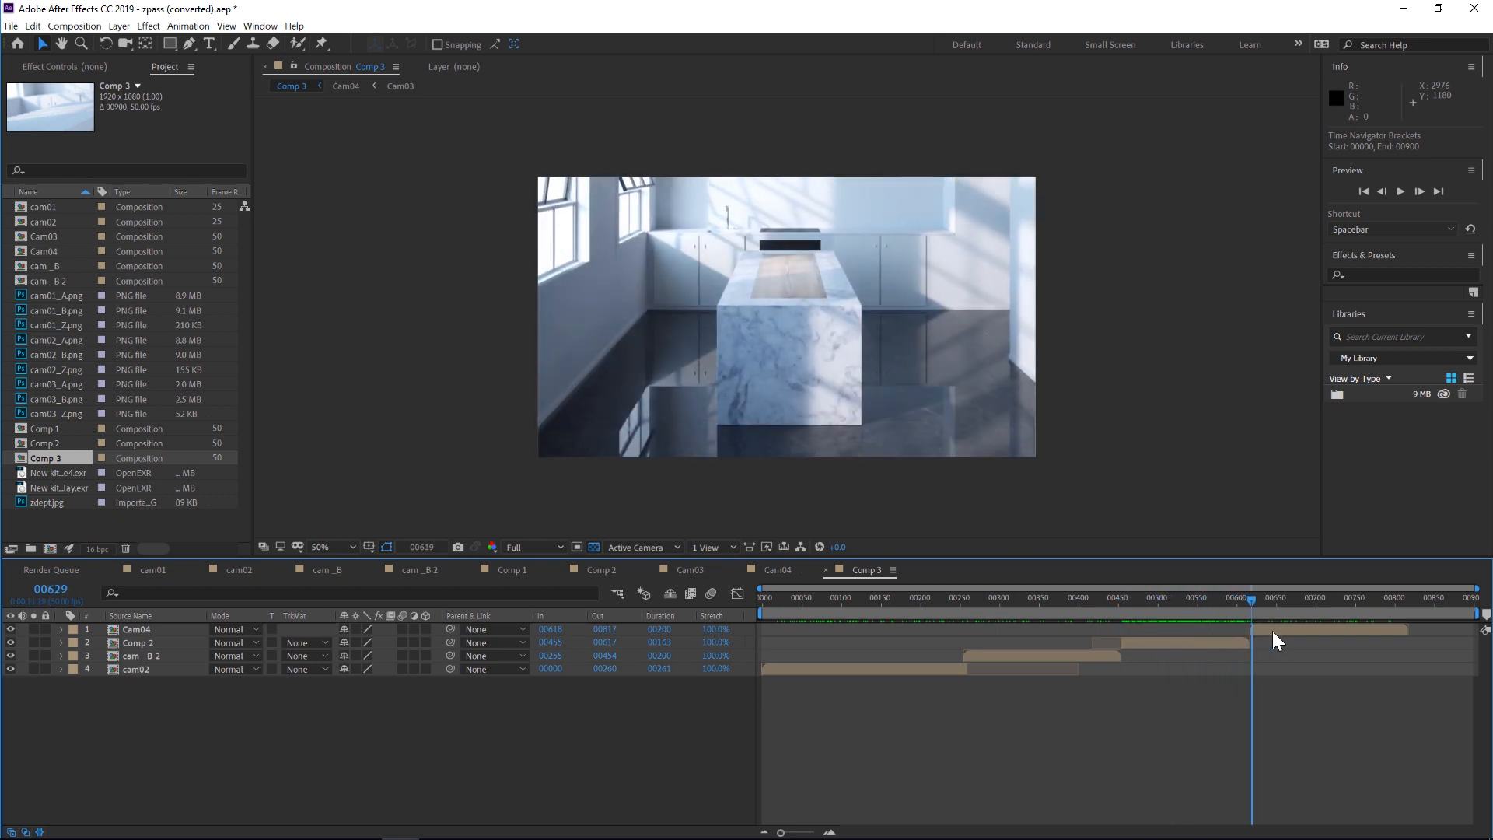
click(1392, 597)
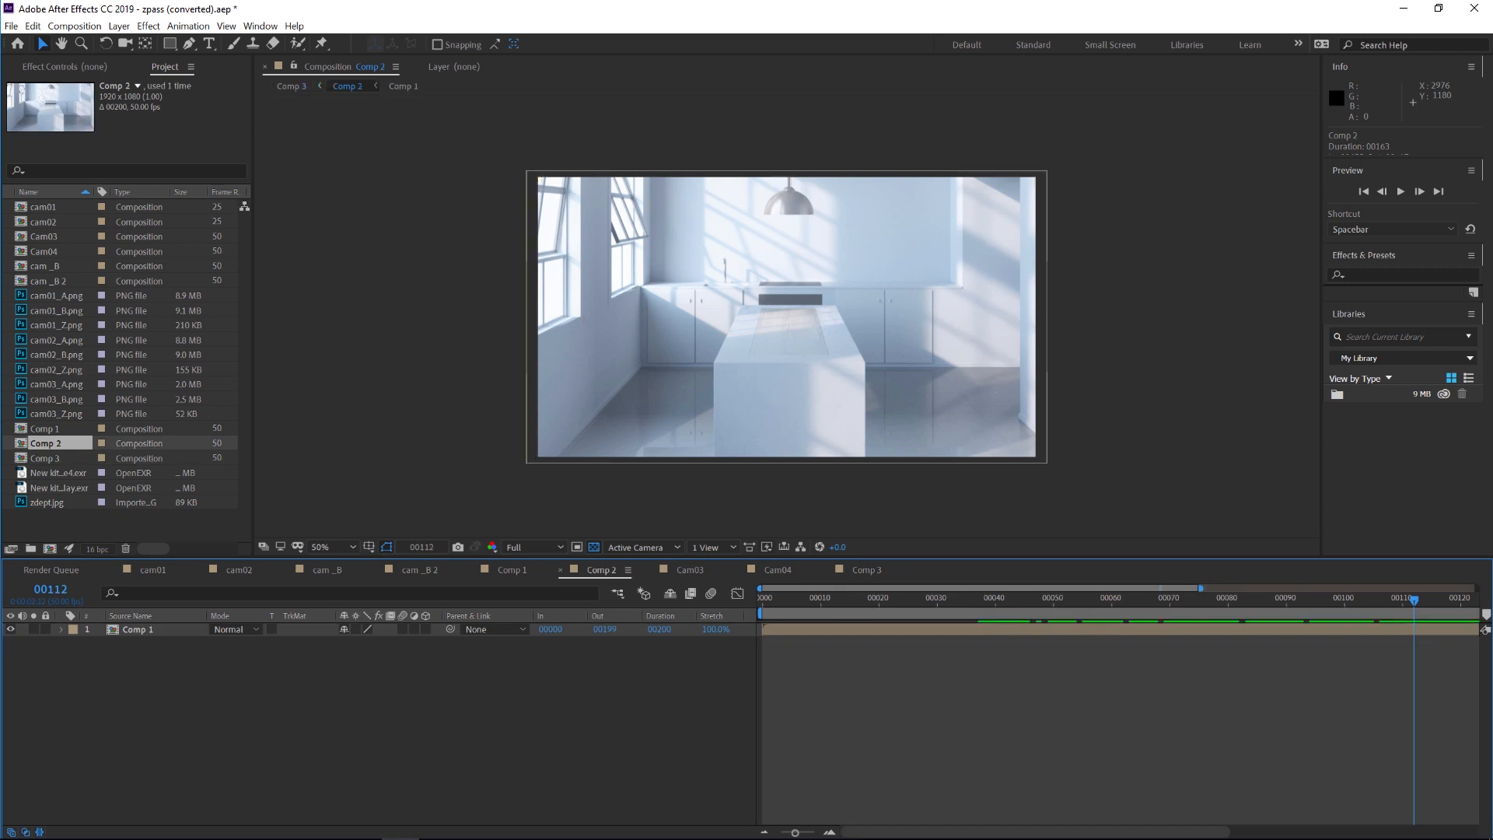
Open Comp 1 and view the octane4 EXR render layer in the Layer panel
click(403, 86)
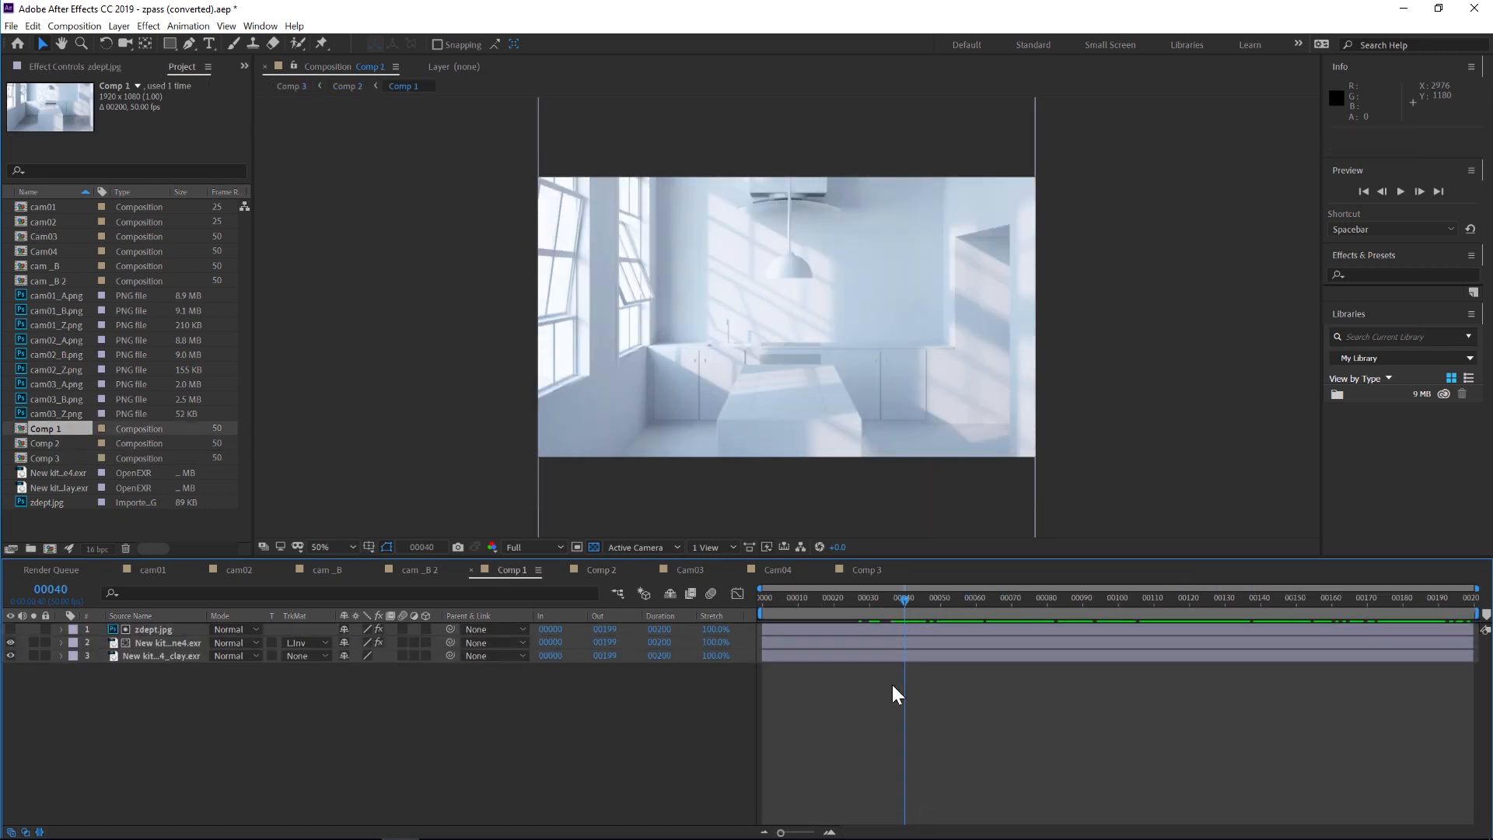
click(170, 641)
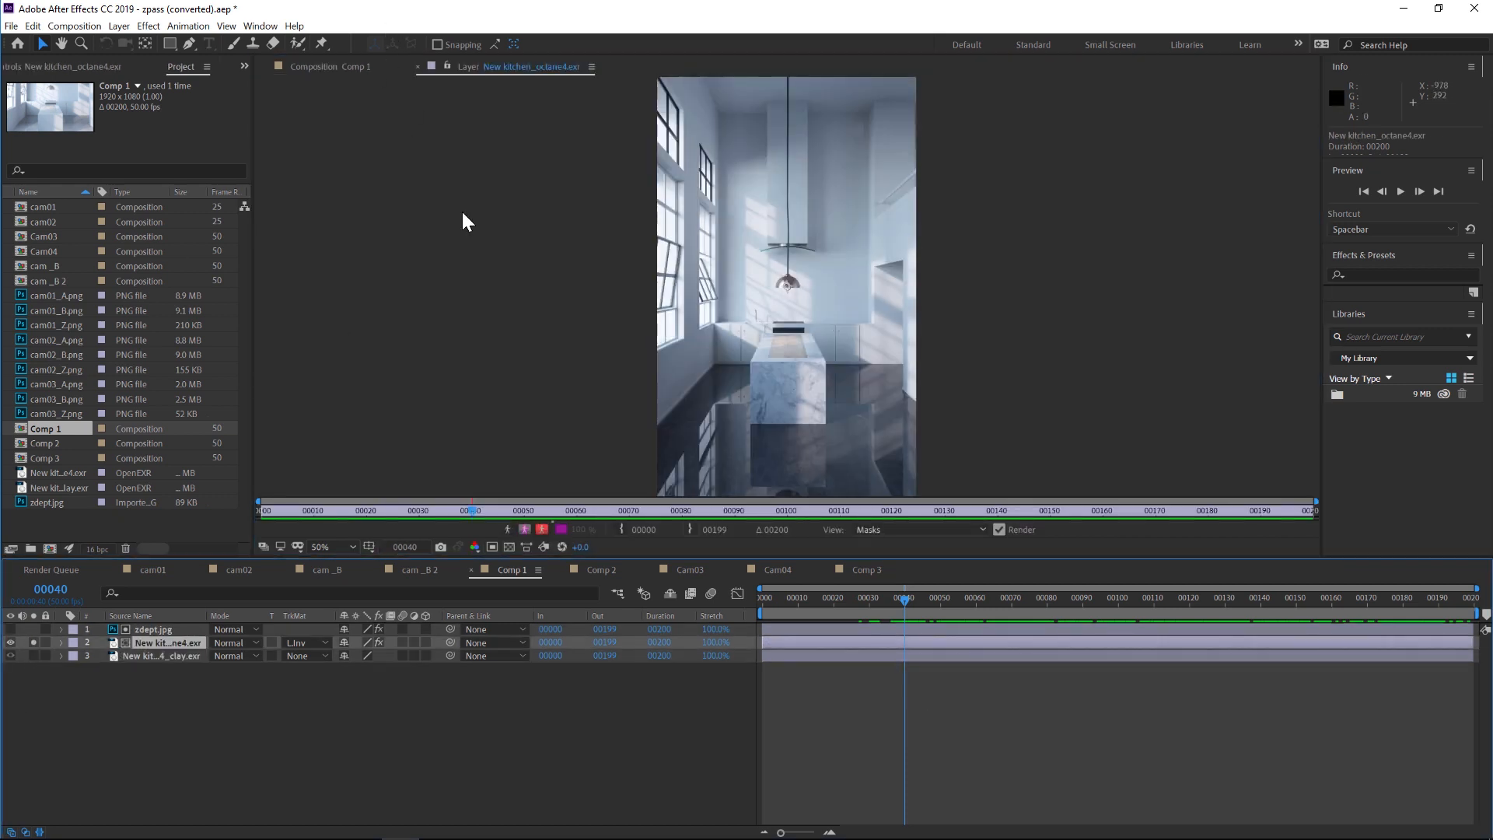
mouse_move(790, 393)
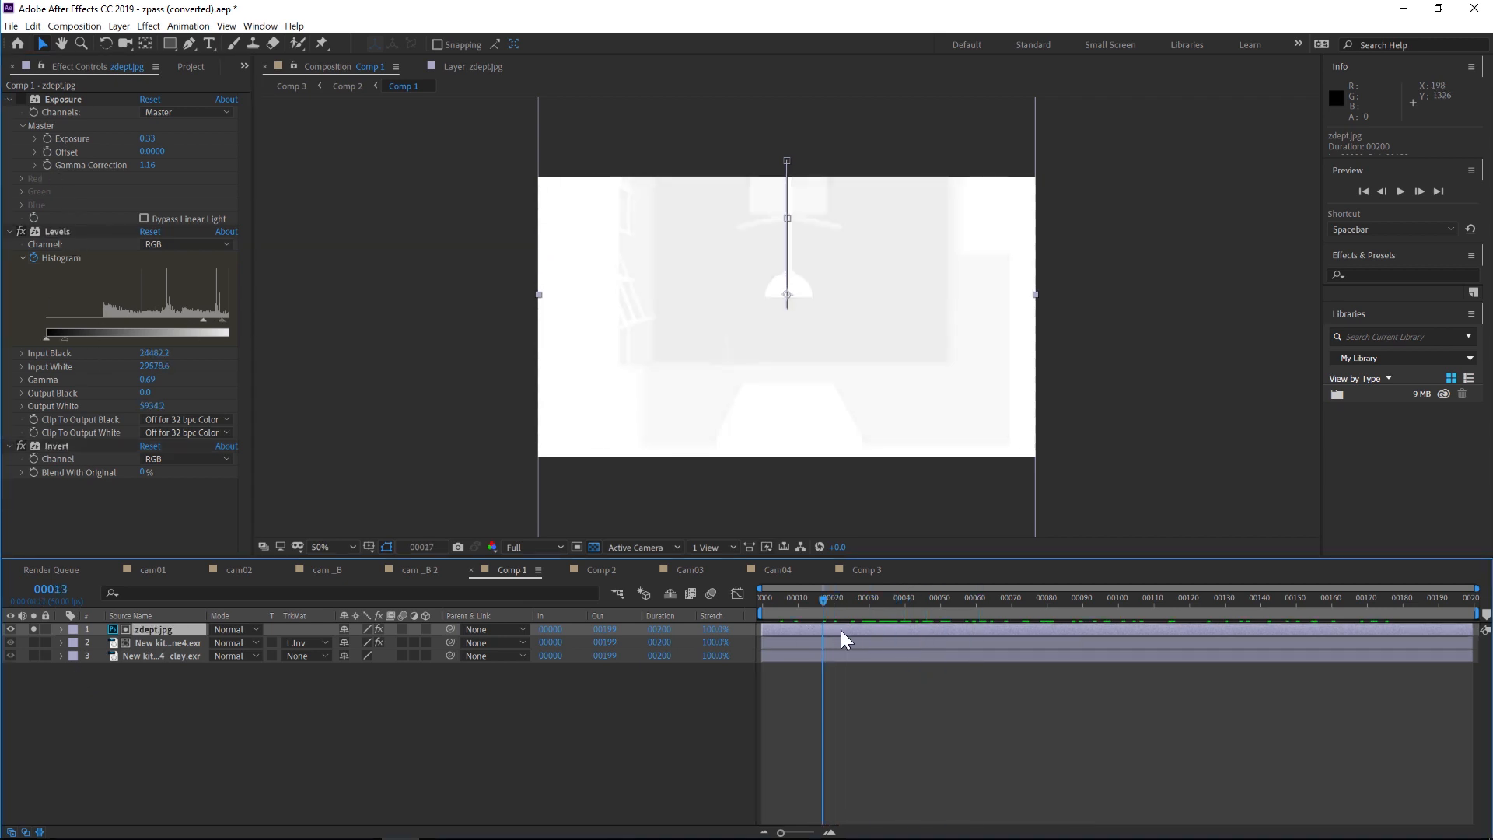
Adjust zdept.jpg Levels input and output black and white for softer gray depth tones
click(1006, 598)
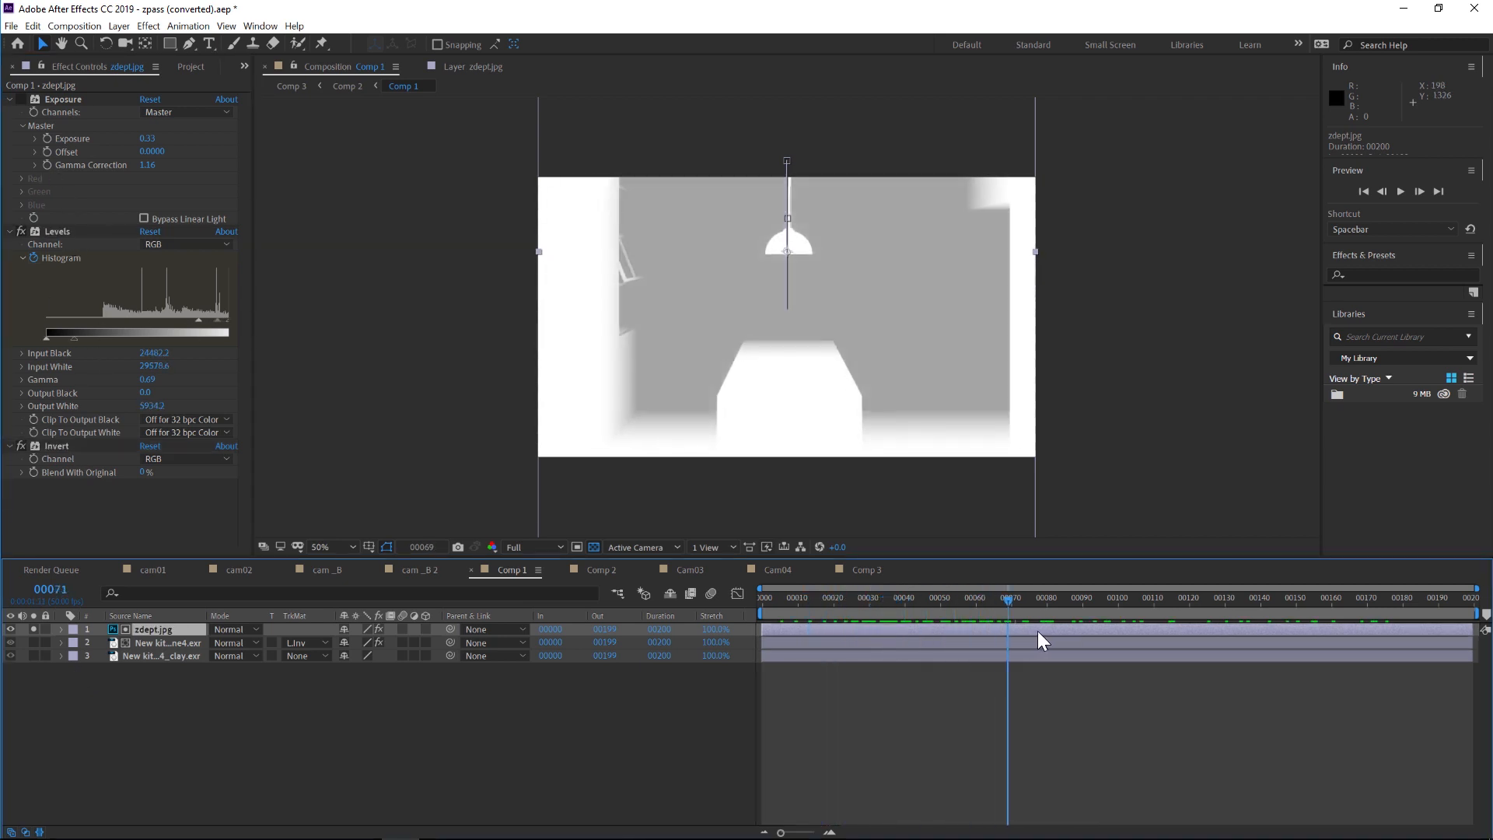
click(1264, 599)
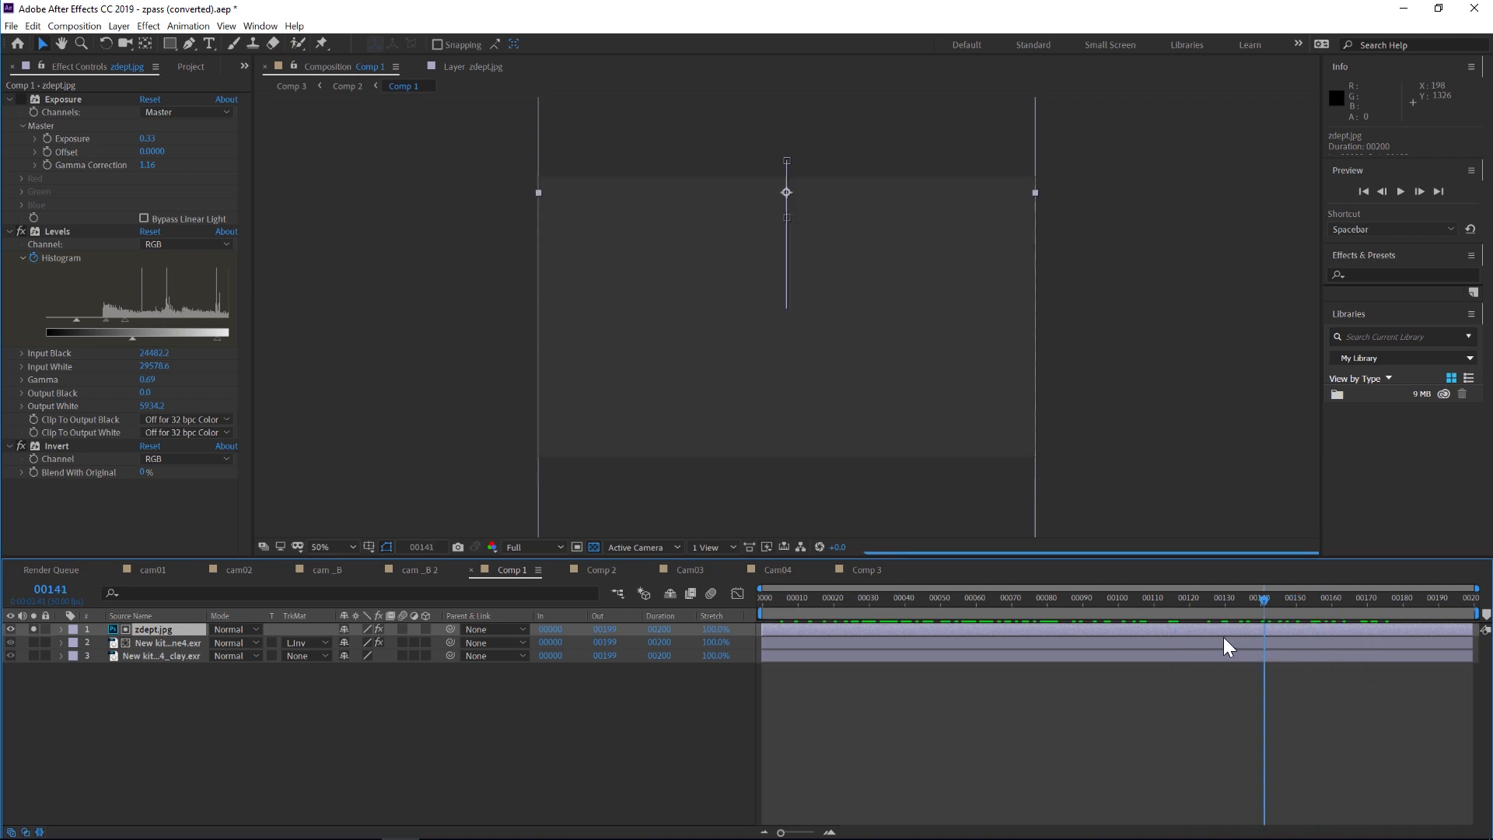
click(1137, 598)
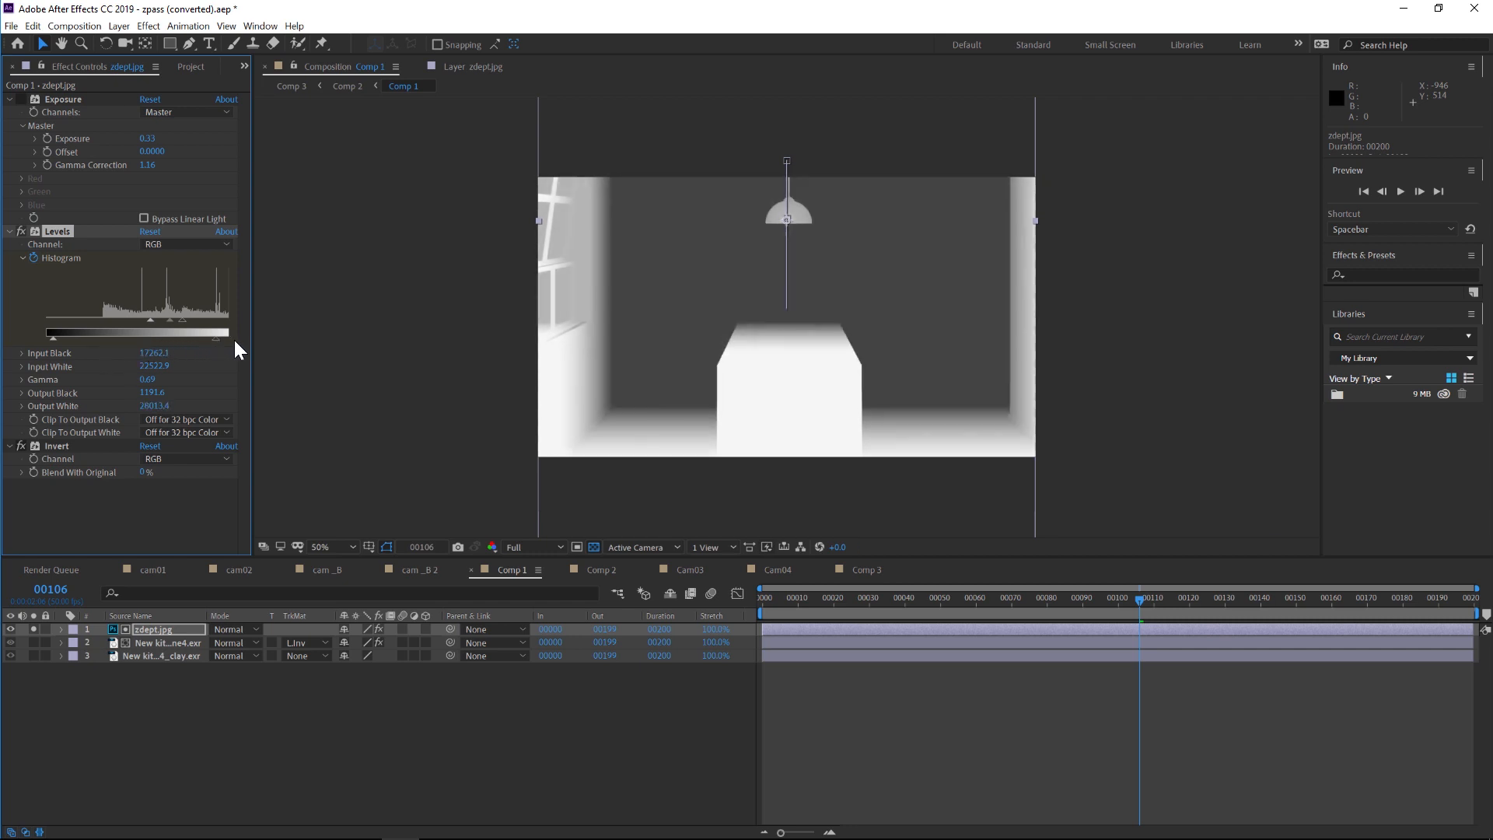
drag(229, 333, 150, 332)
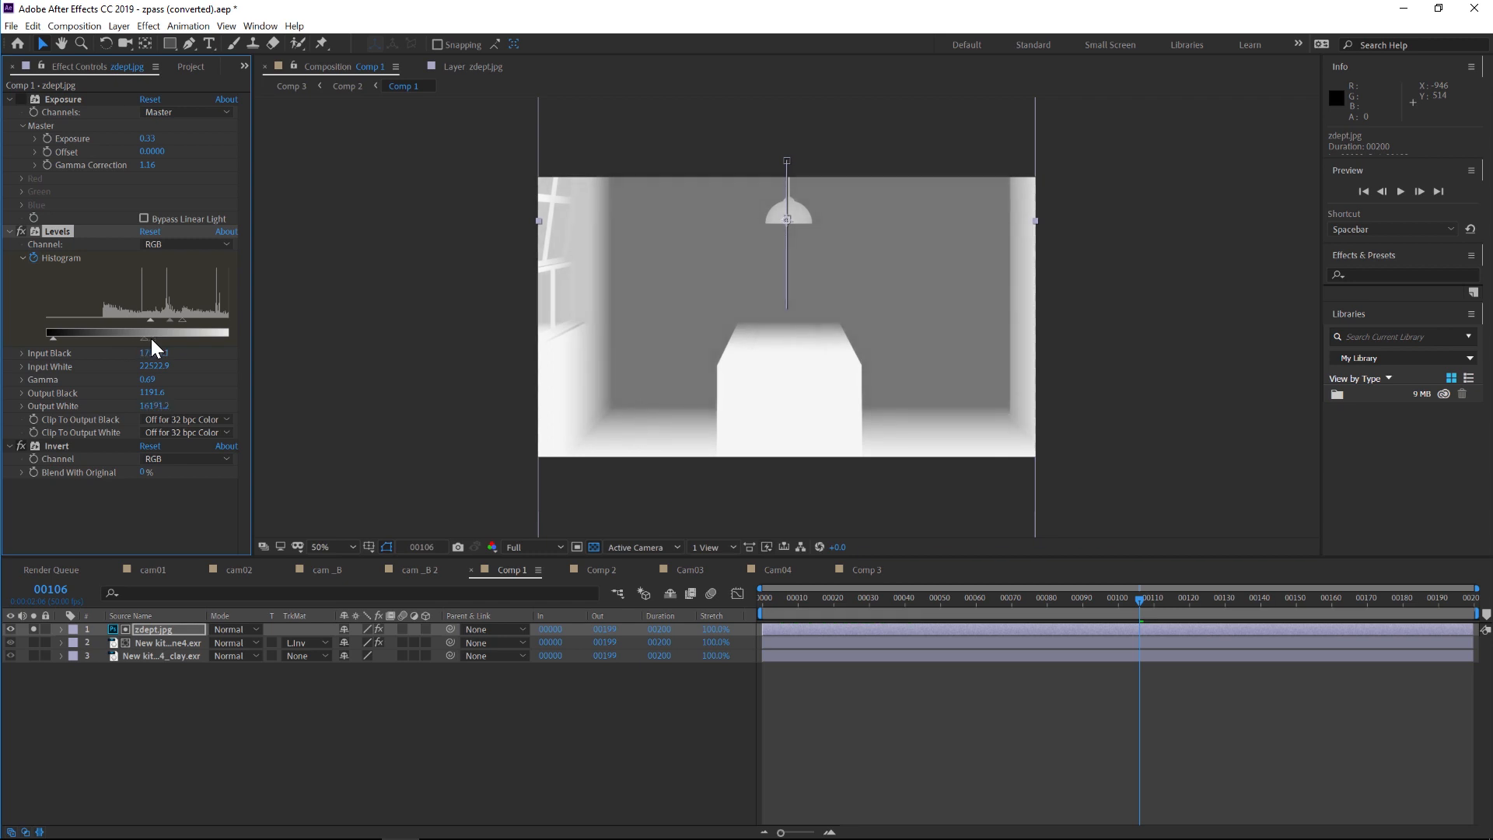
drag(149, 330, 166, 330)
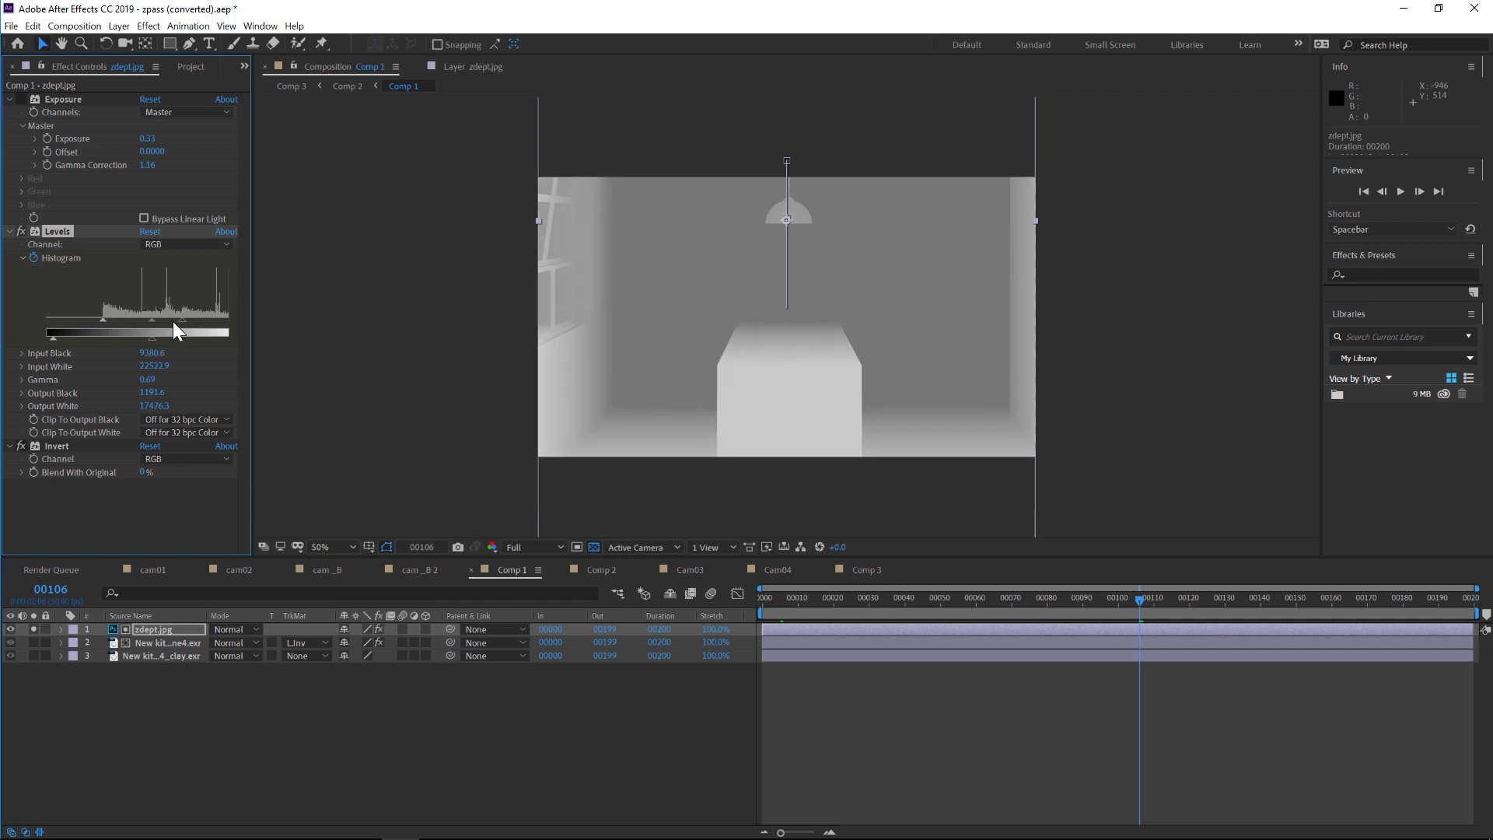
drag(177, 331, 200, 330)
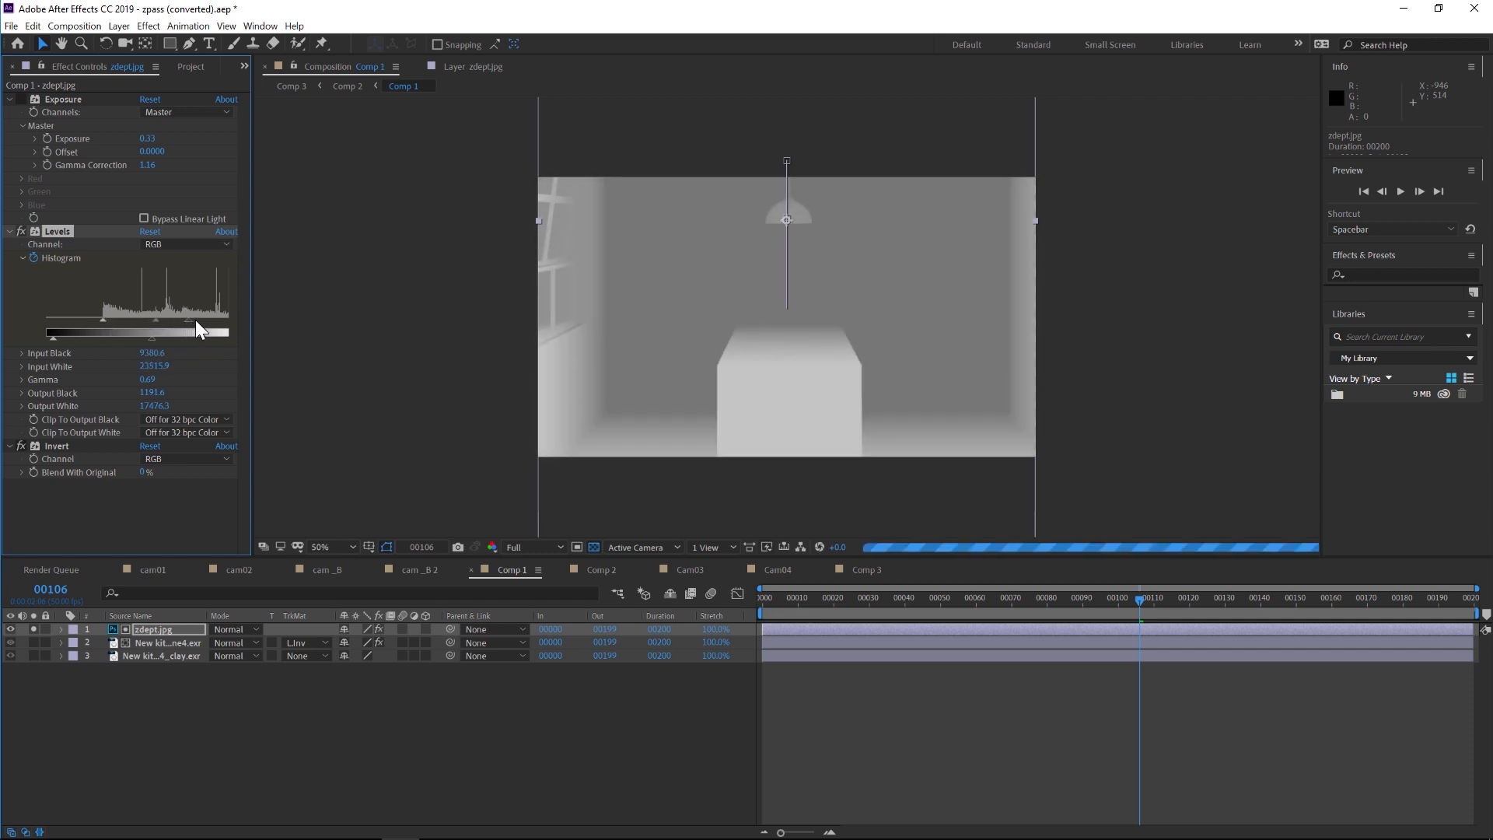
drag(201, 331, 219, 331)
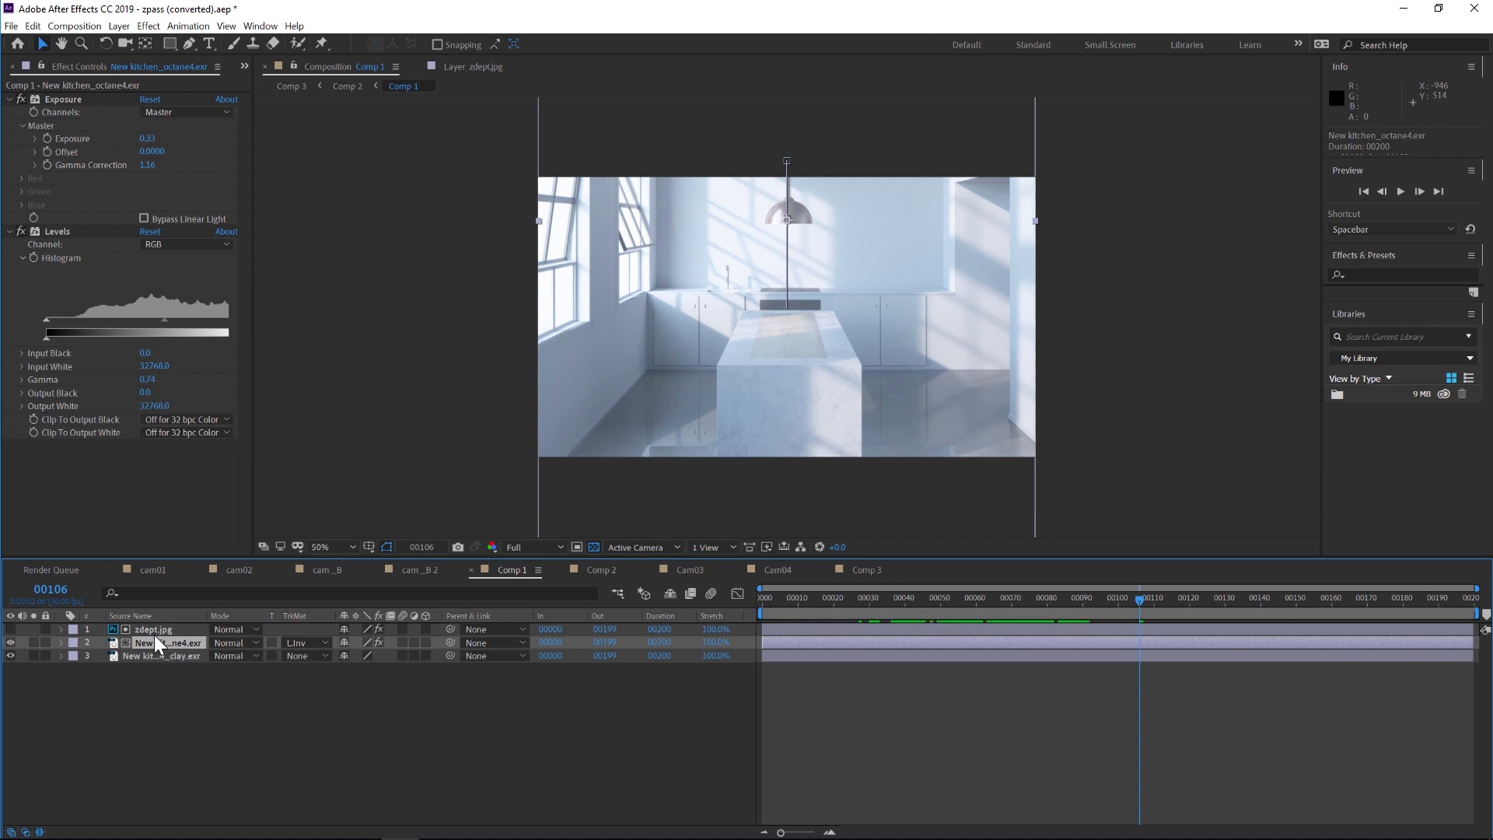
click(303, 642)
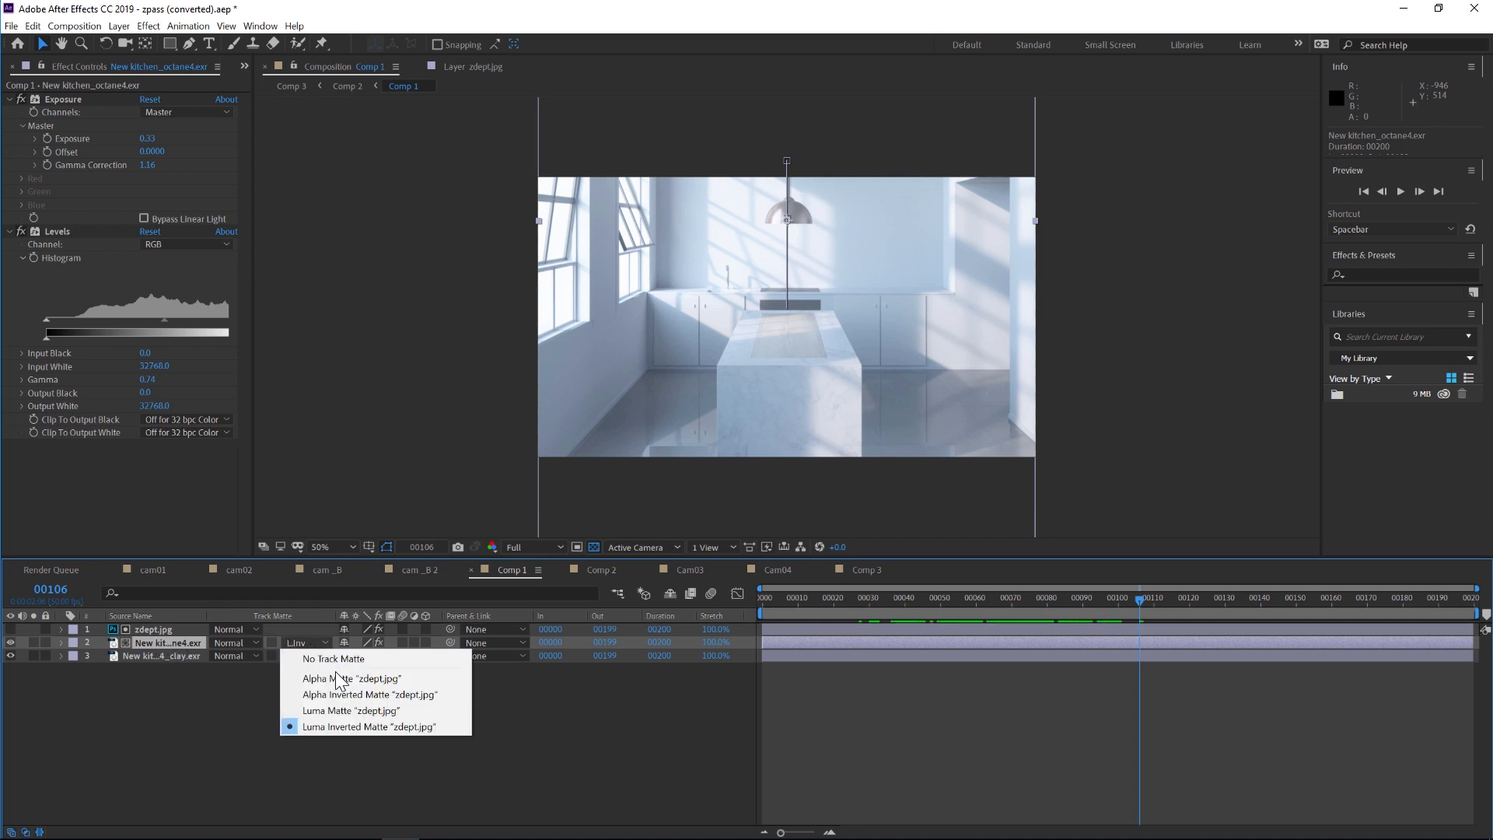
mouse_move(338, 726)
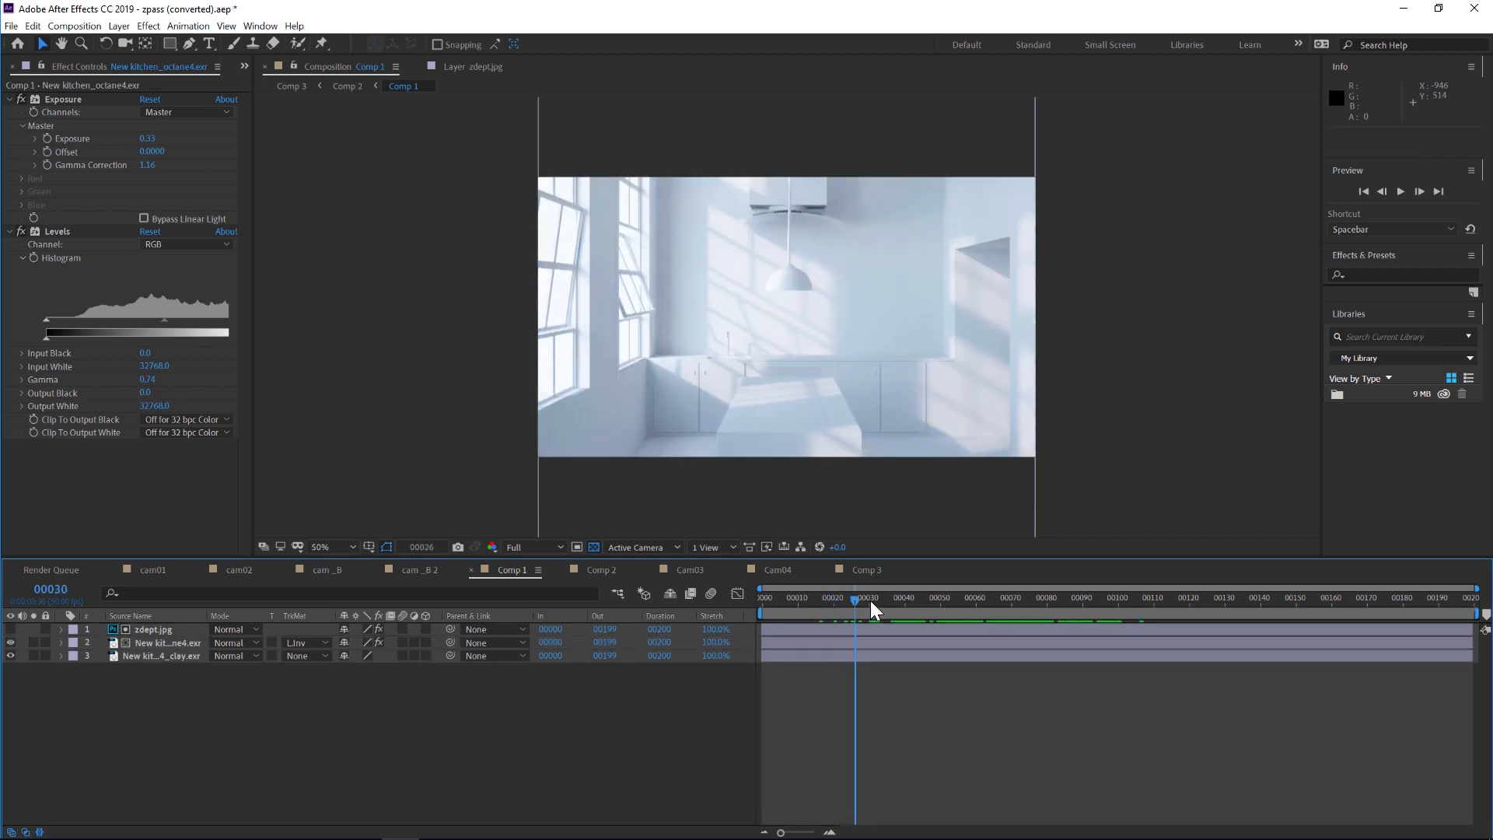
click(1179, 598)
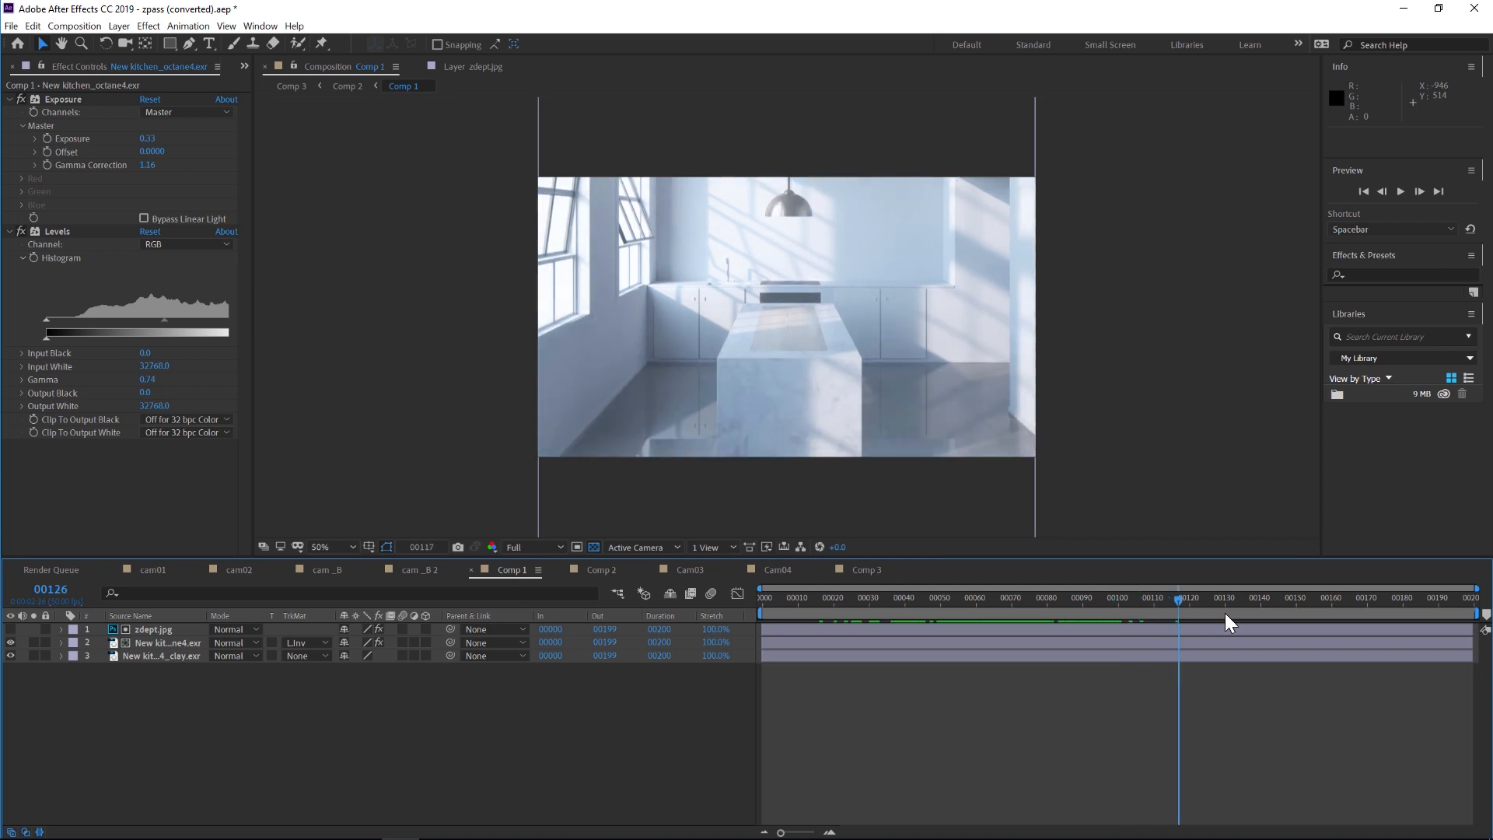
click(1401, 597)
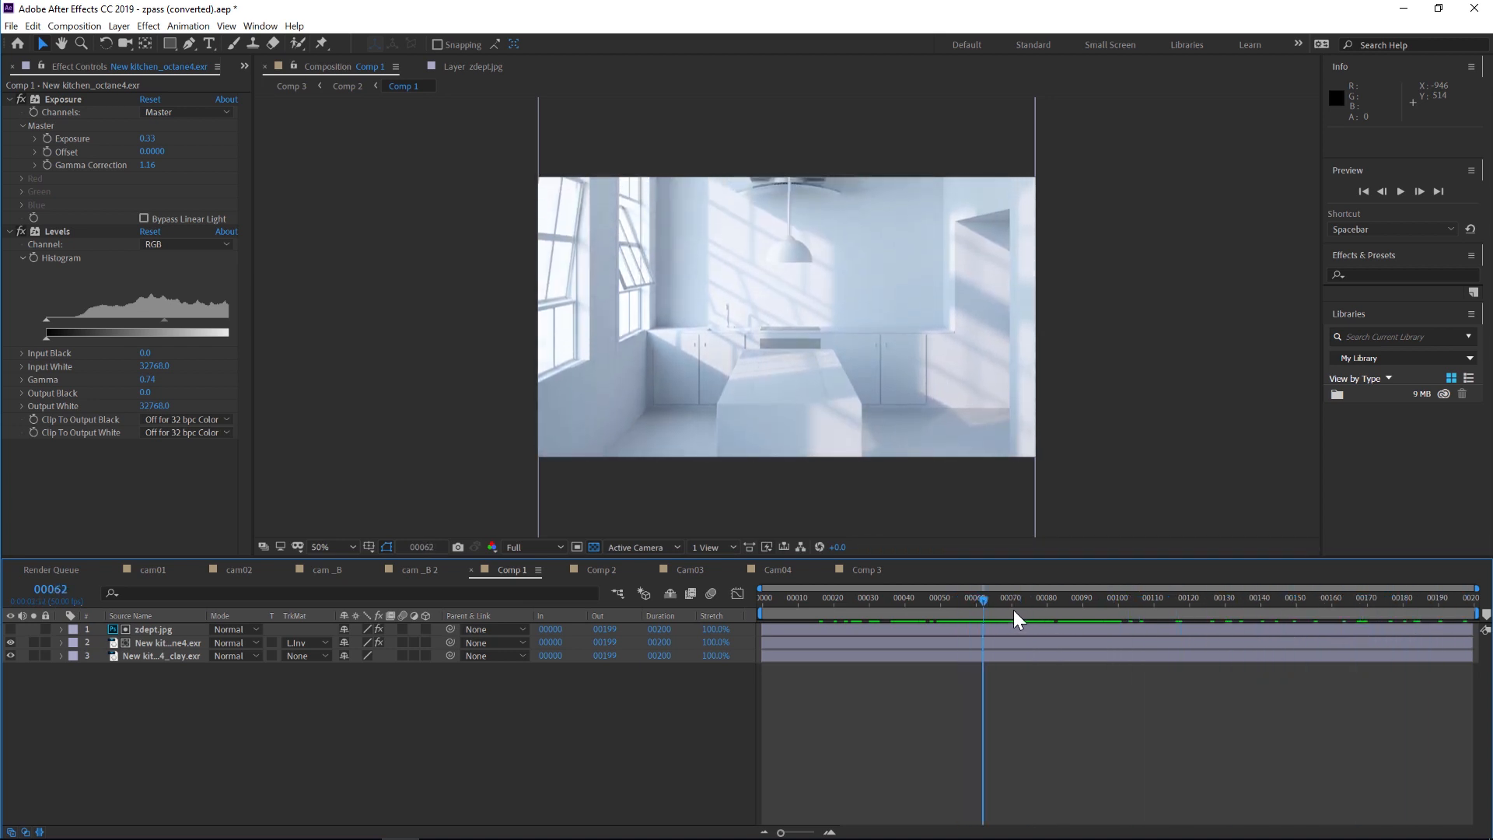
click(1390, 597)
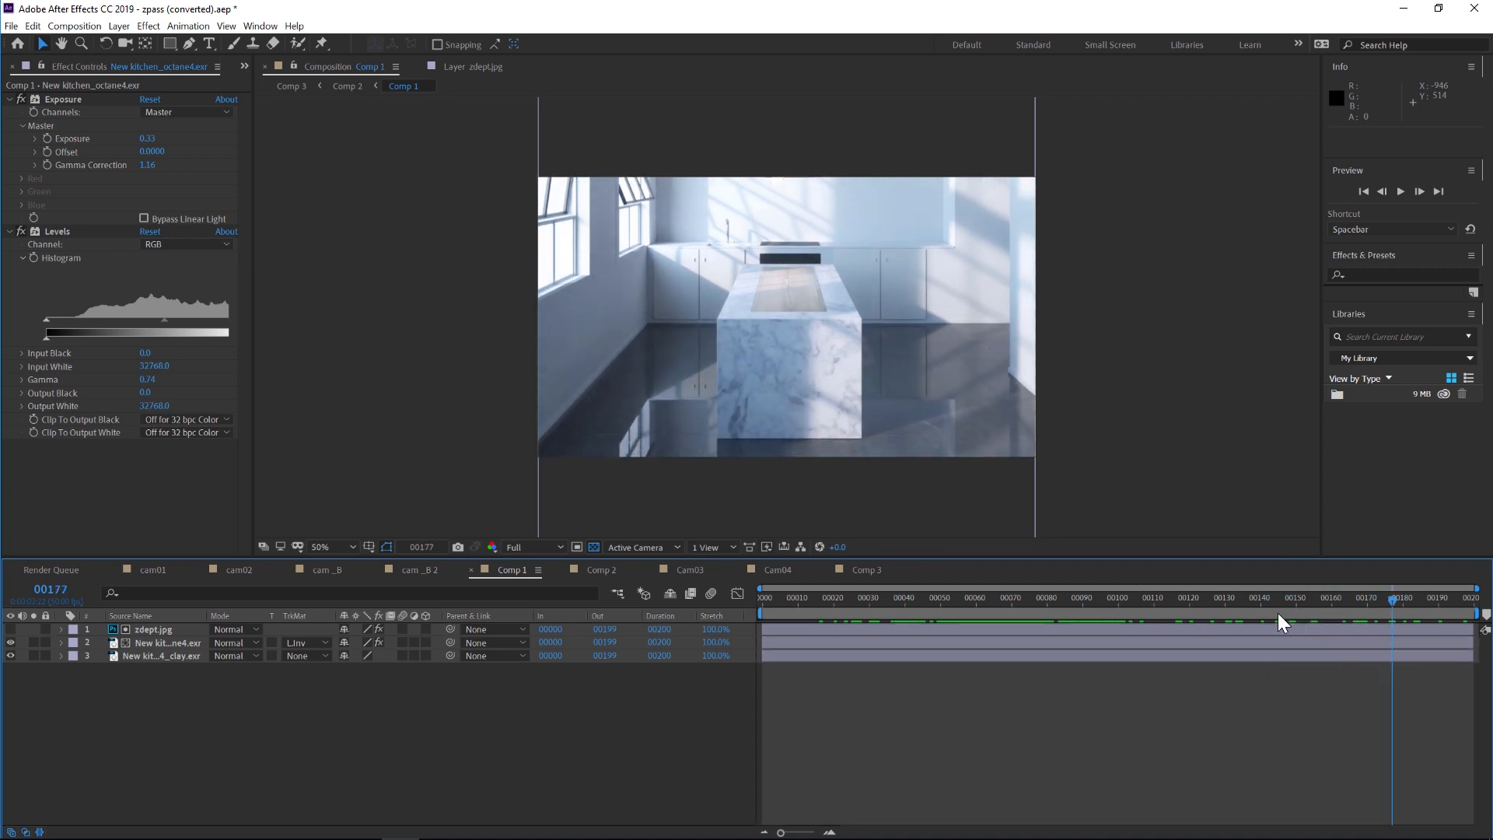
mouse_move(967, 685)
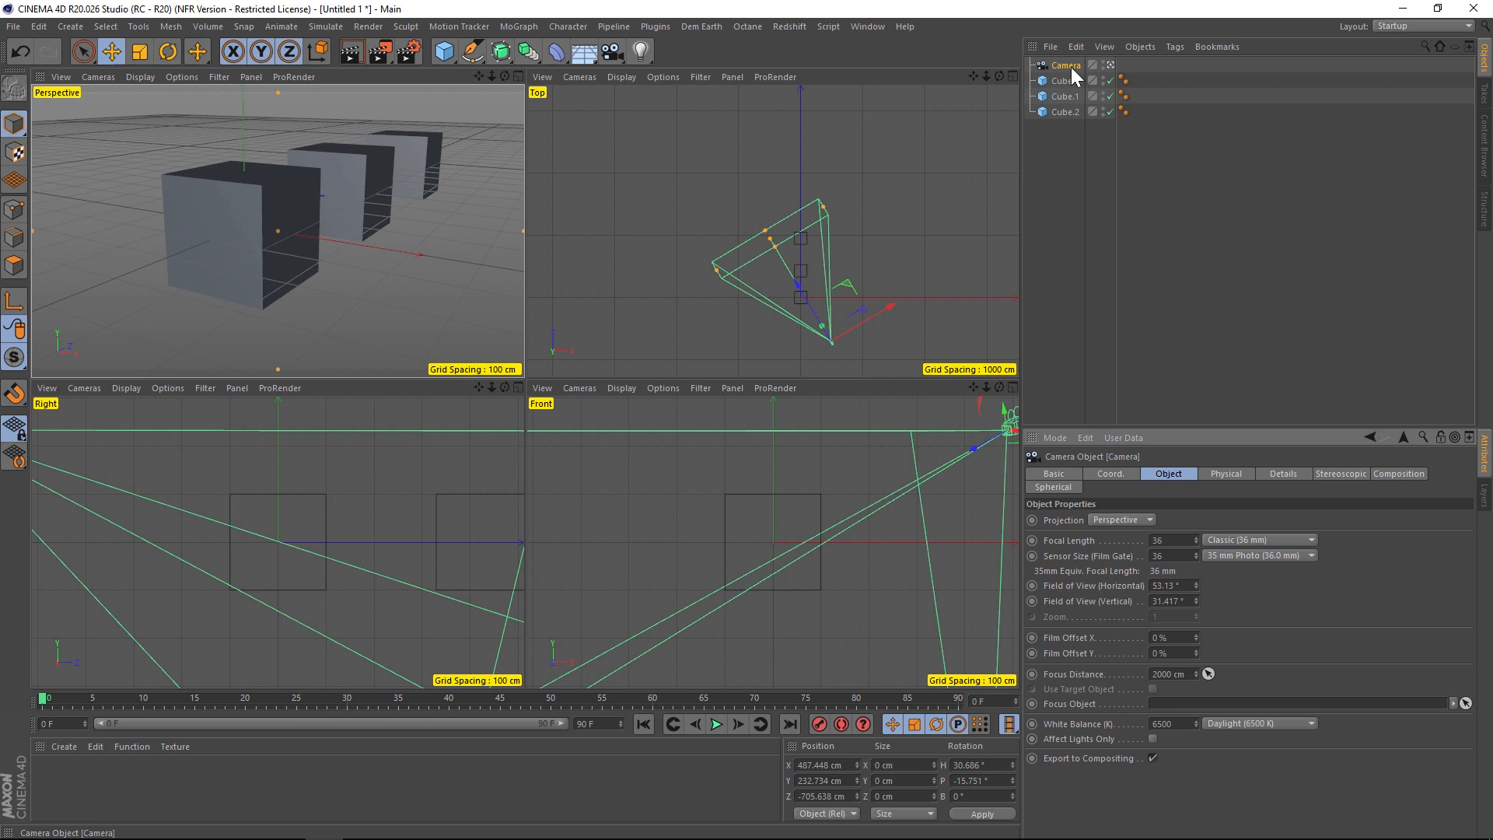
mouse_move(1069, 68)
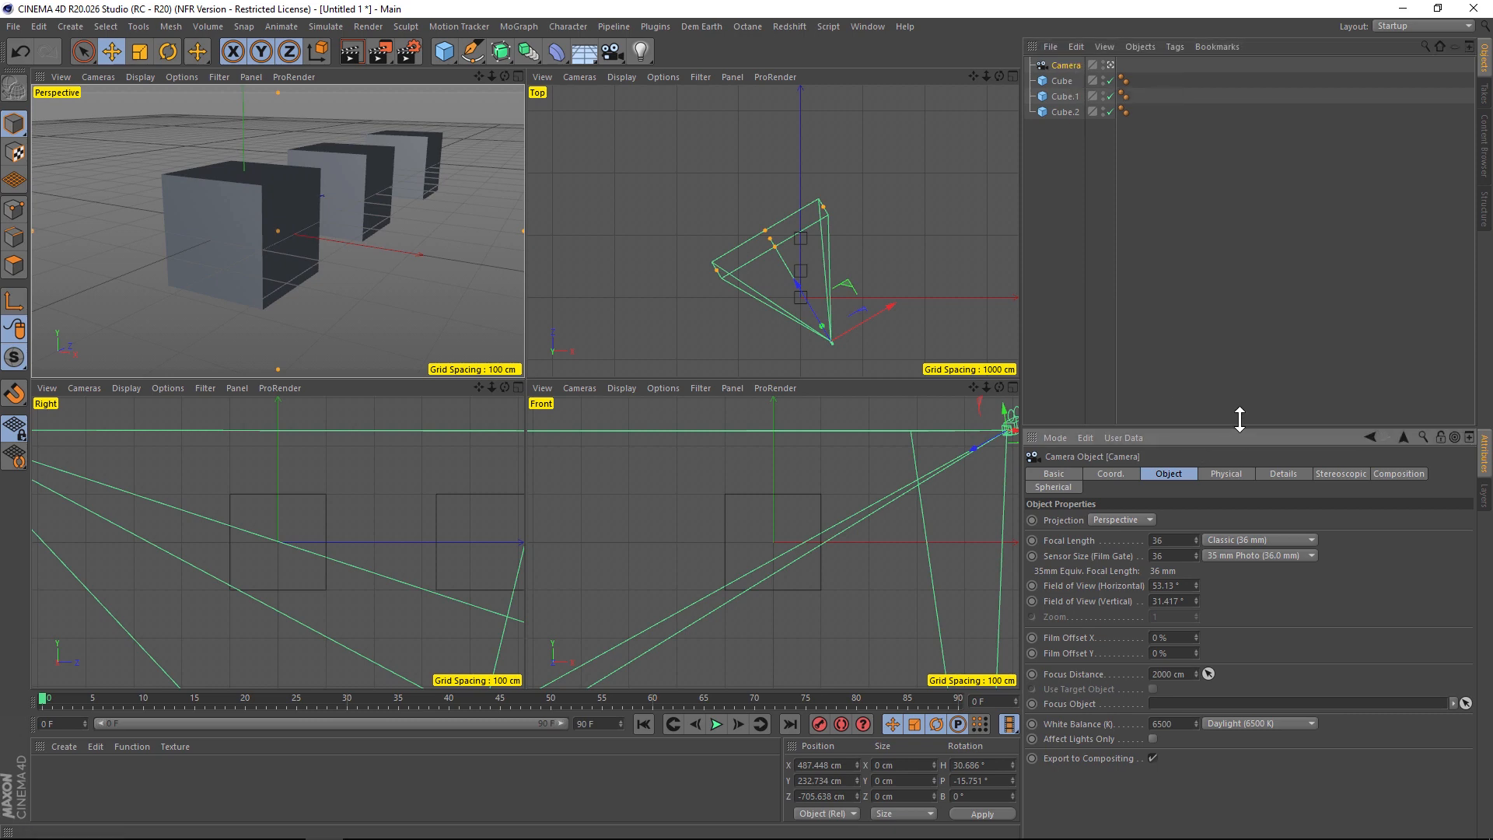
Enable the camera's DOF Map Rear Blur, ending at 1839.234 cm
click(1284, 314)
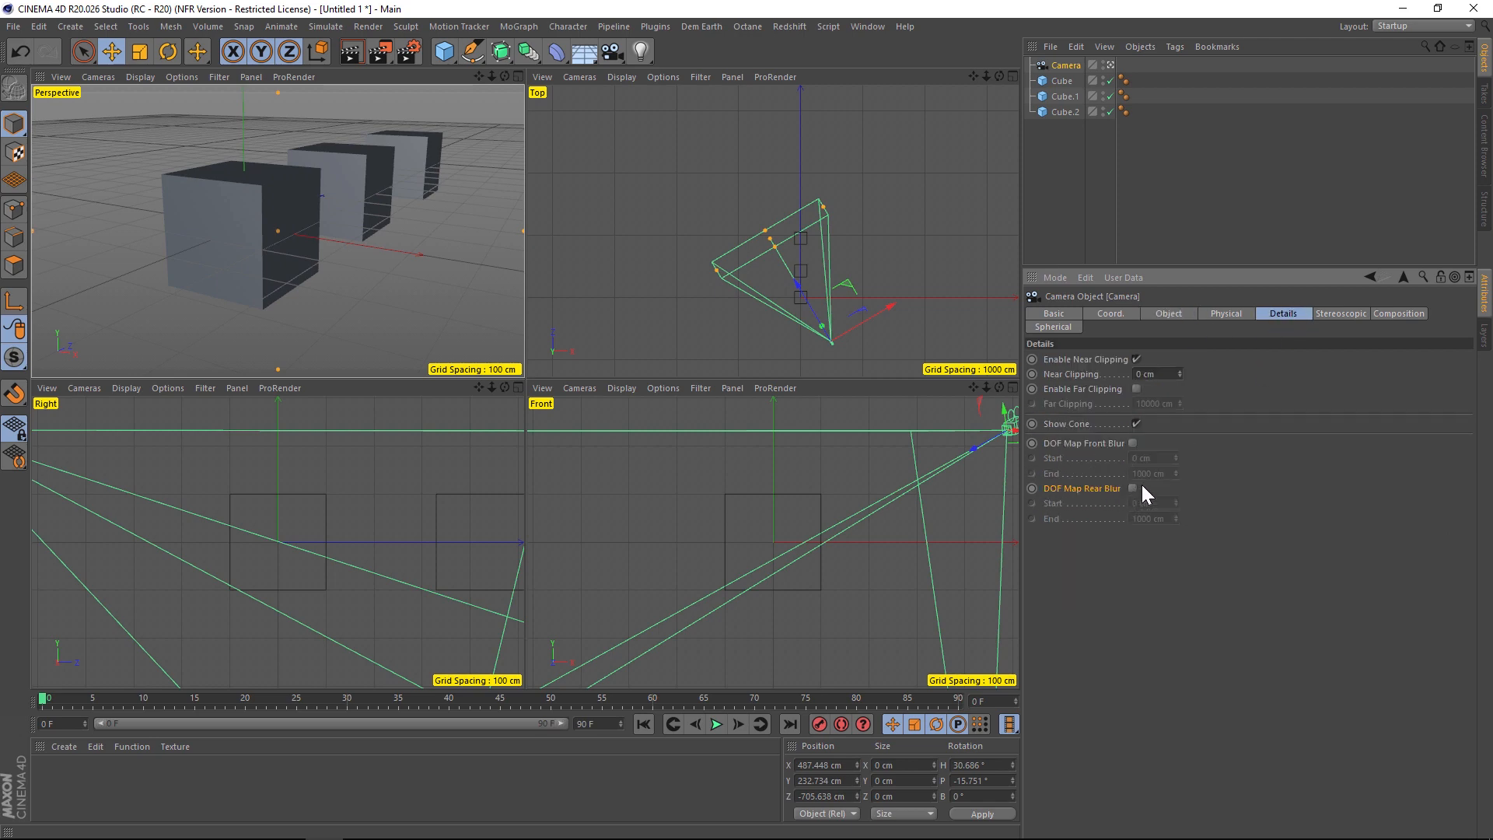
click(1132, 488)
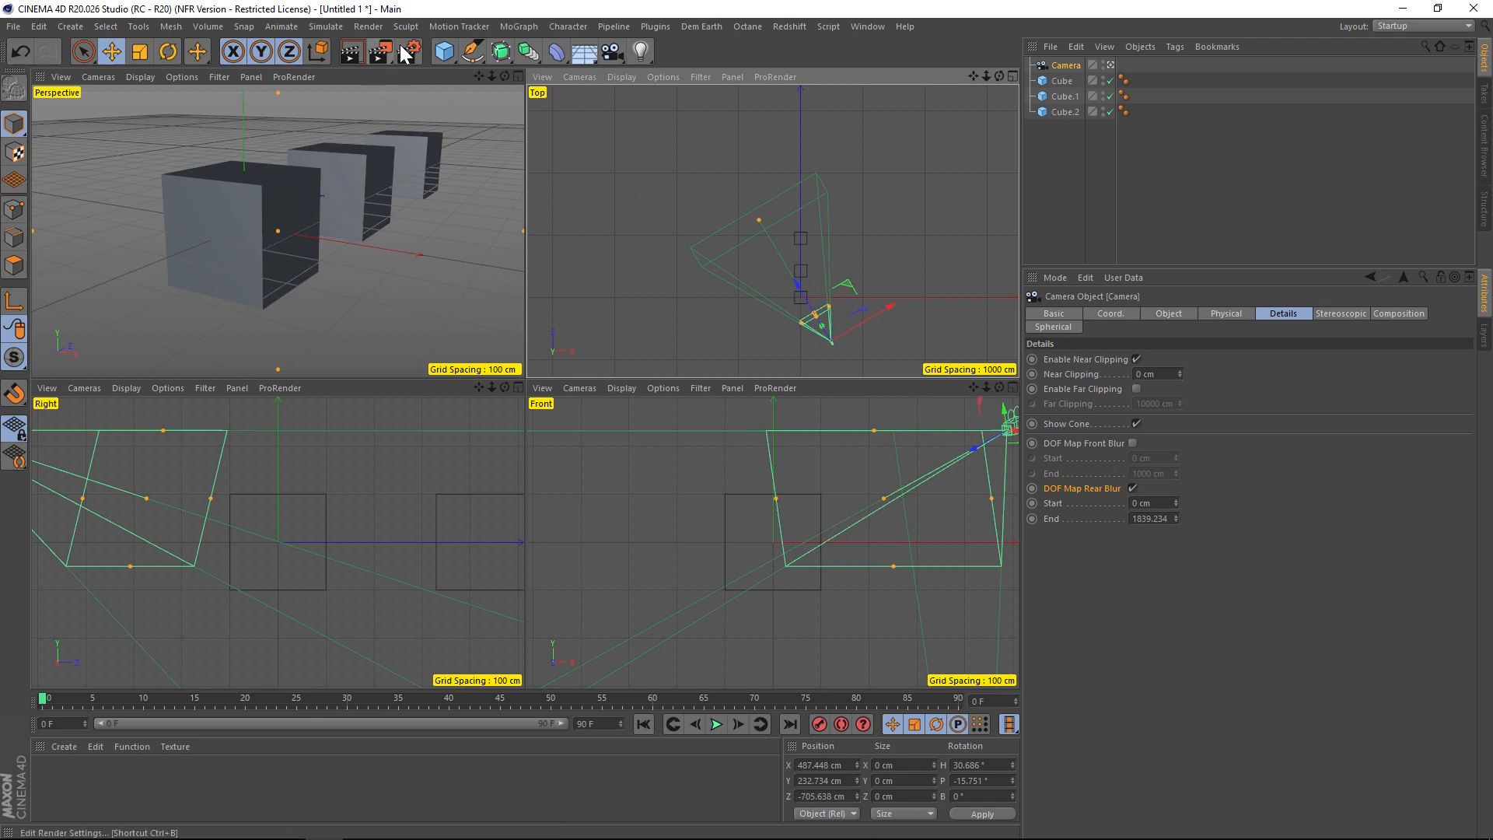
Enable the Depth multi-pass in Render Settings and render to the Picture Viewer
click(378, 52)
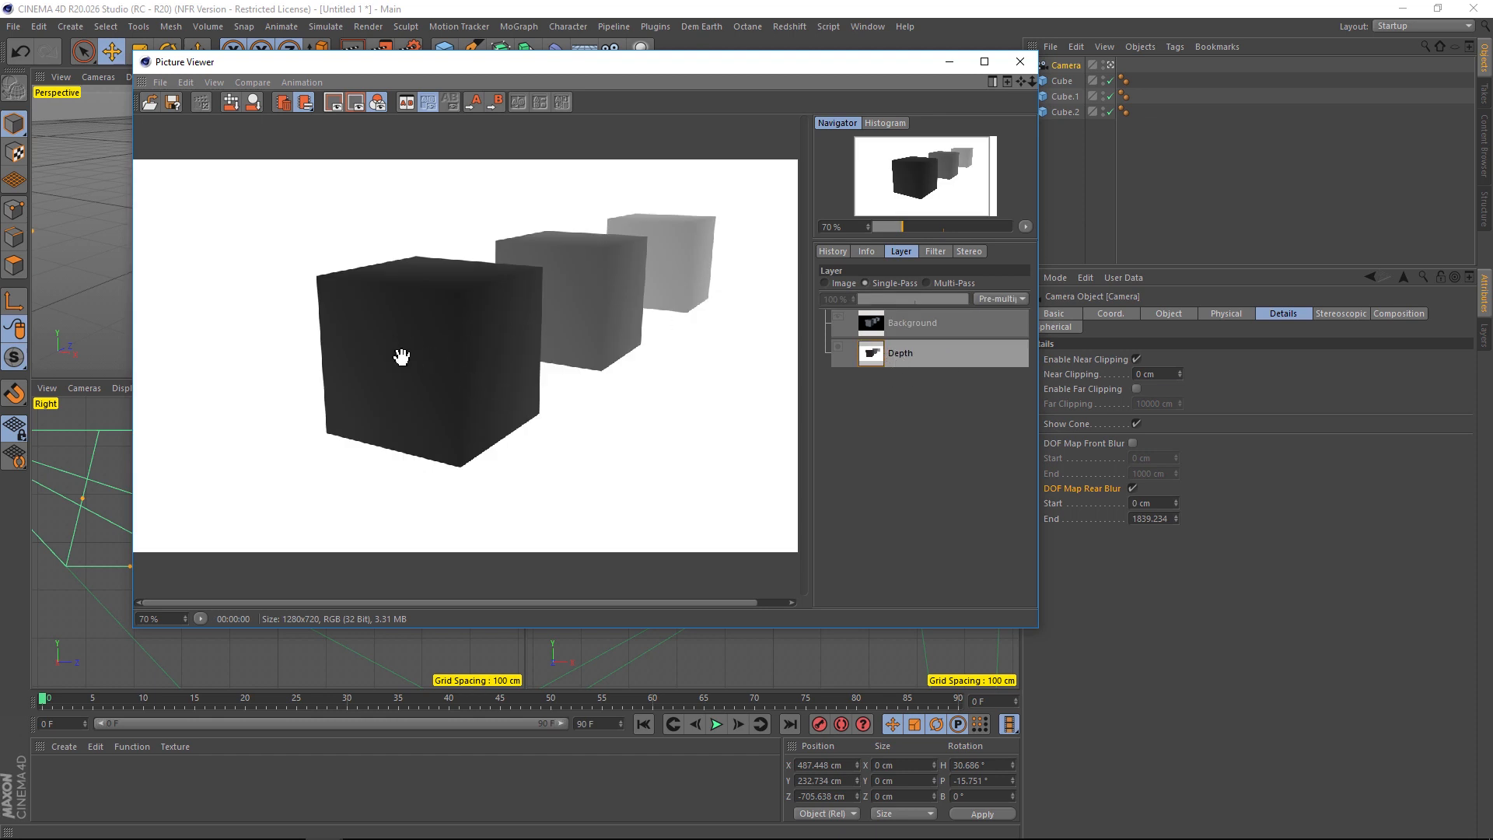
mouse_move(700, 228)
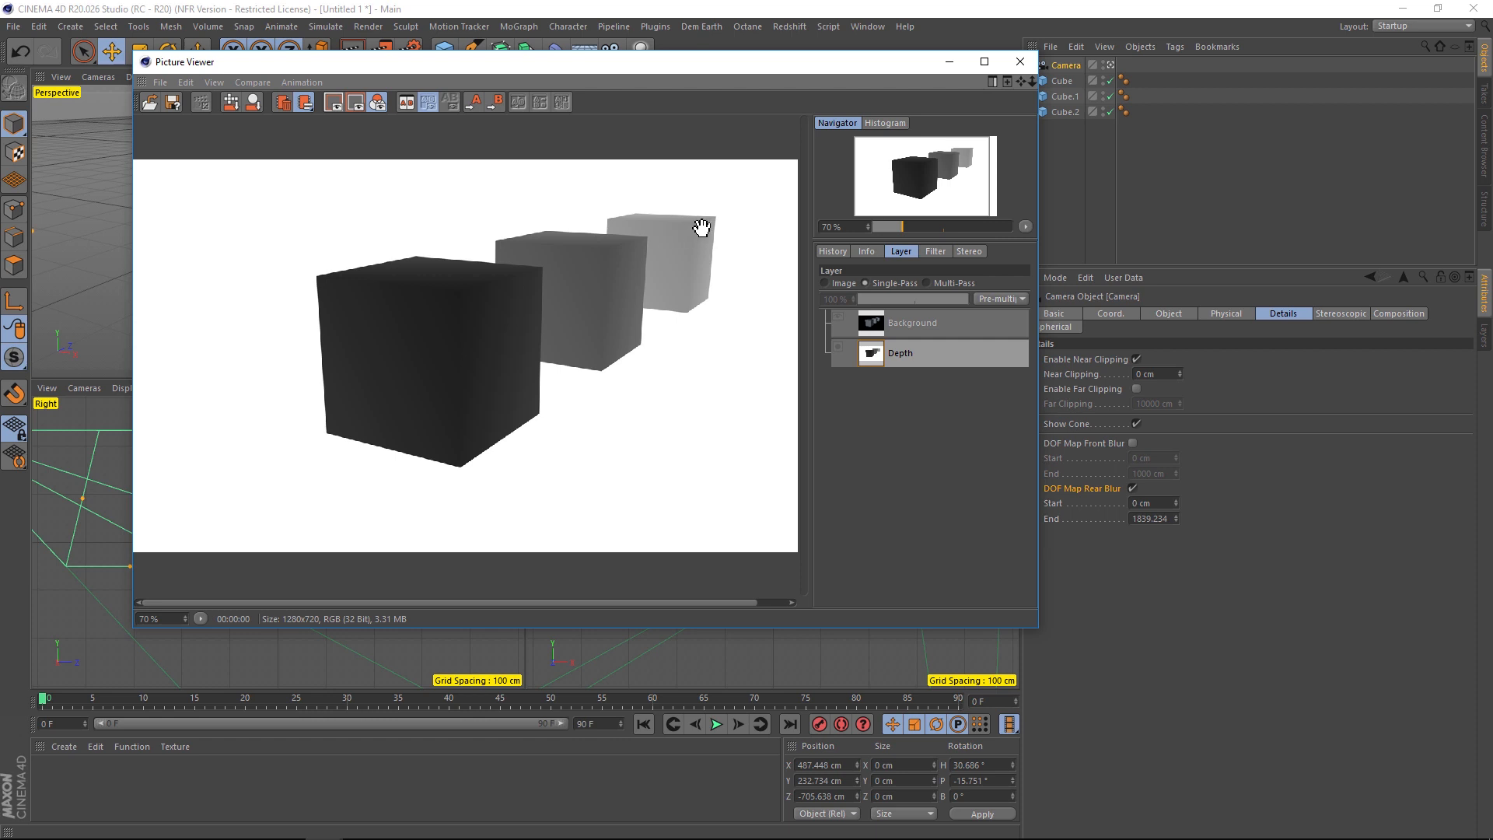
click(1018, 61)
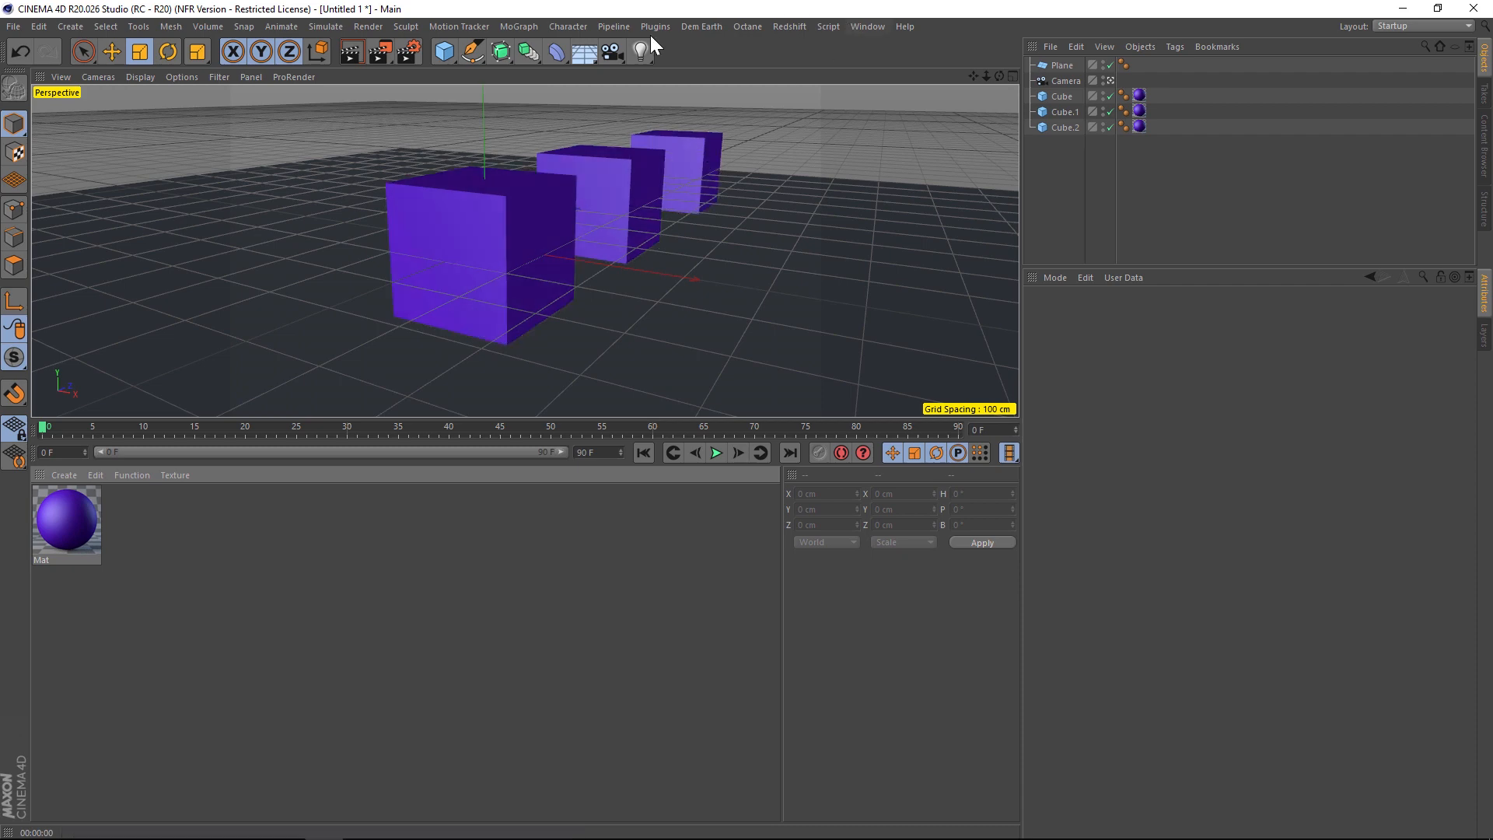
Enable Material Override in Render Settings using a white Mat.1 custom material
click(476, 257)
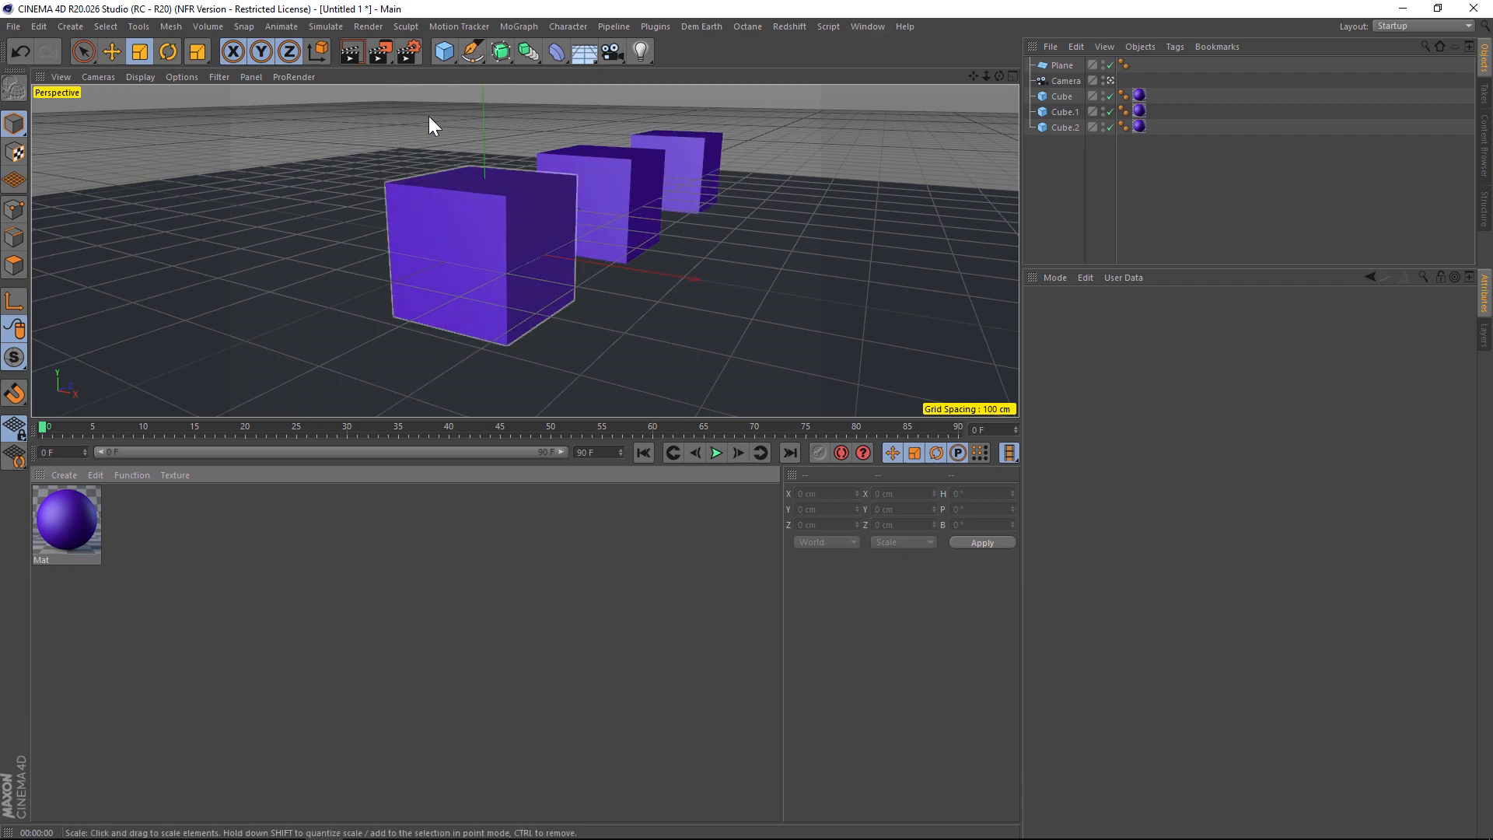
mouse_move(407, 51)
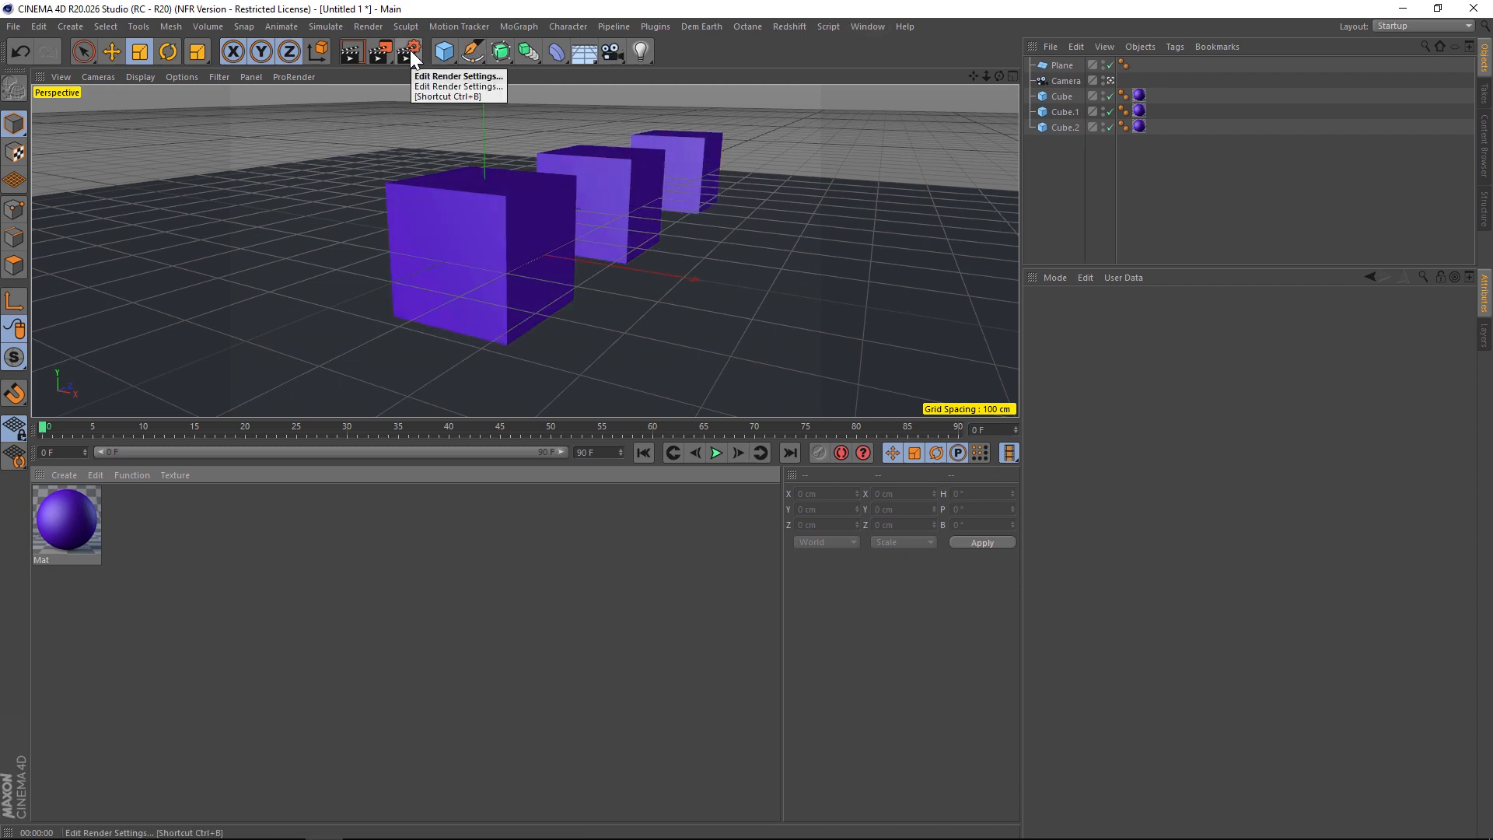
click(407, 51)
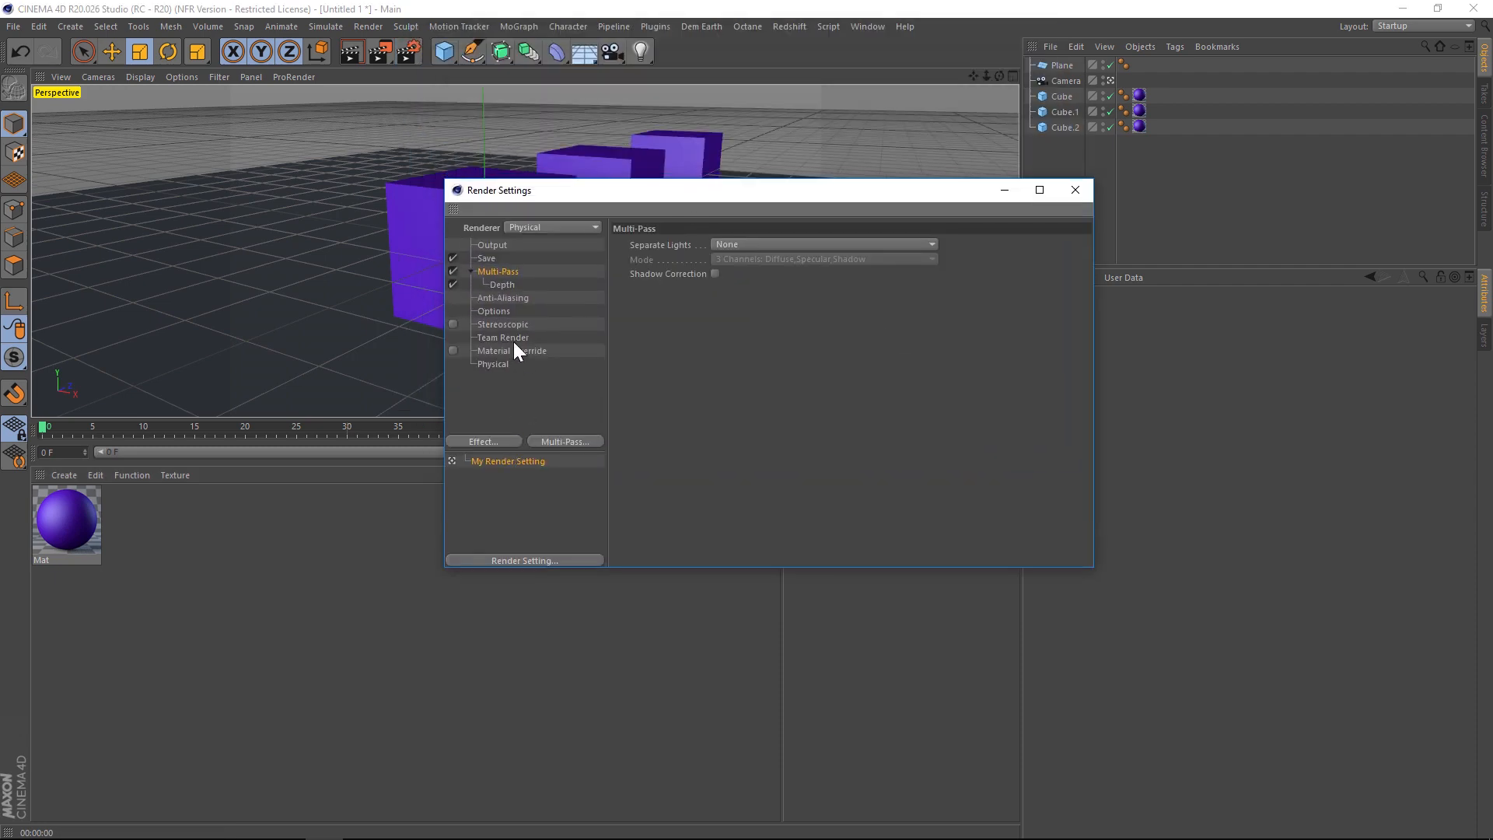
click(512, 351)
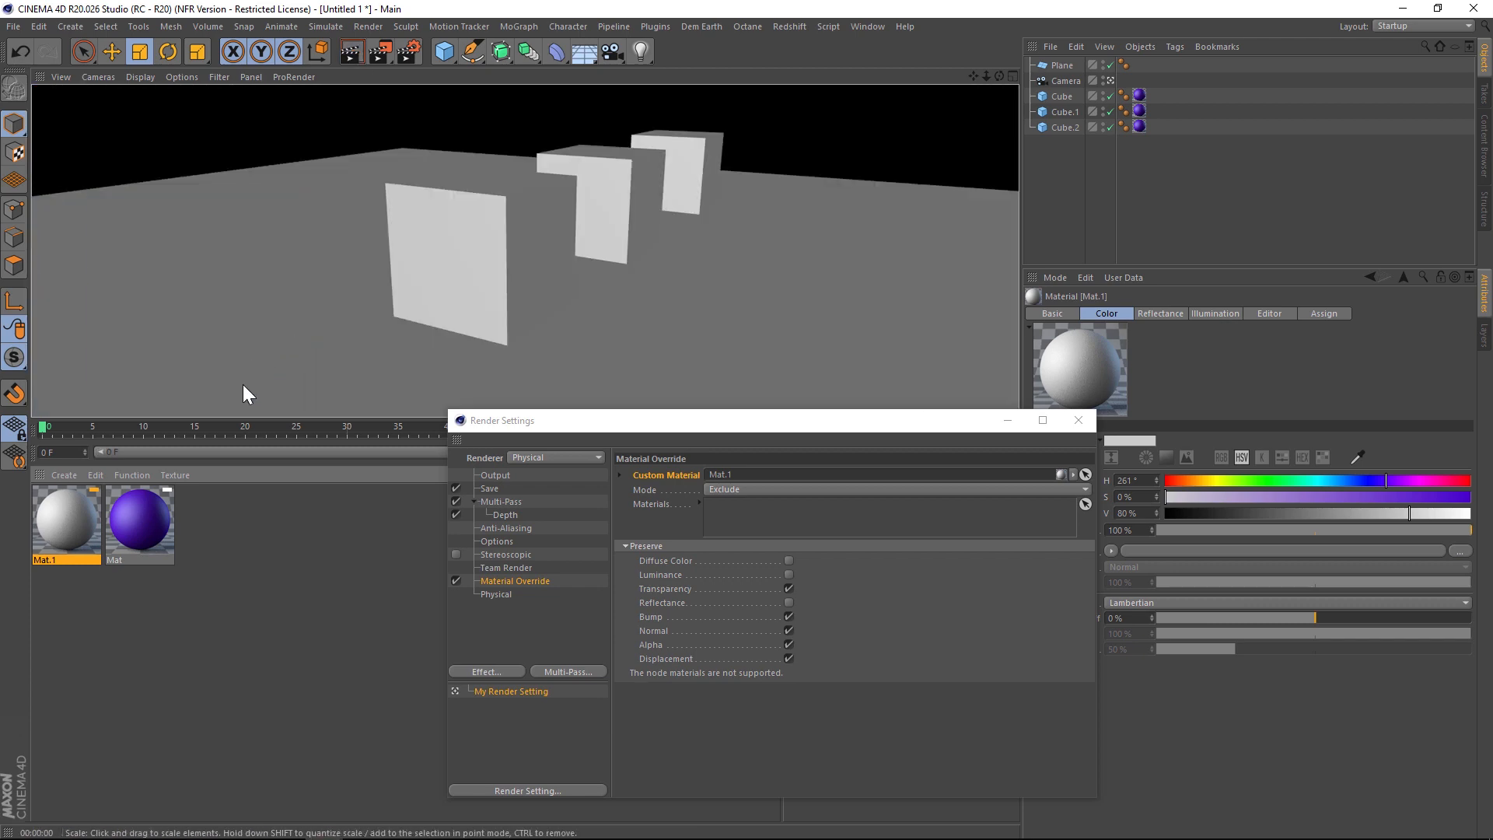
mouse_move(133, 480)
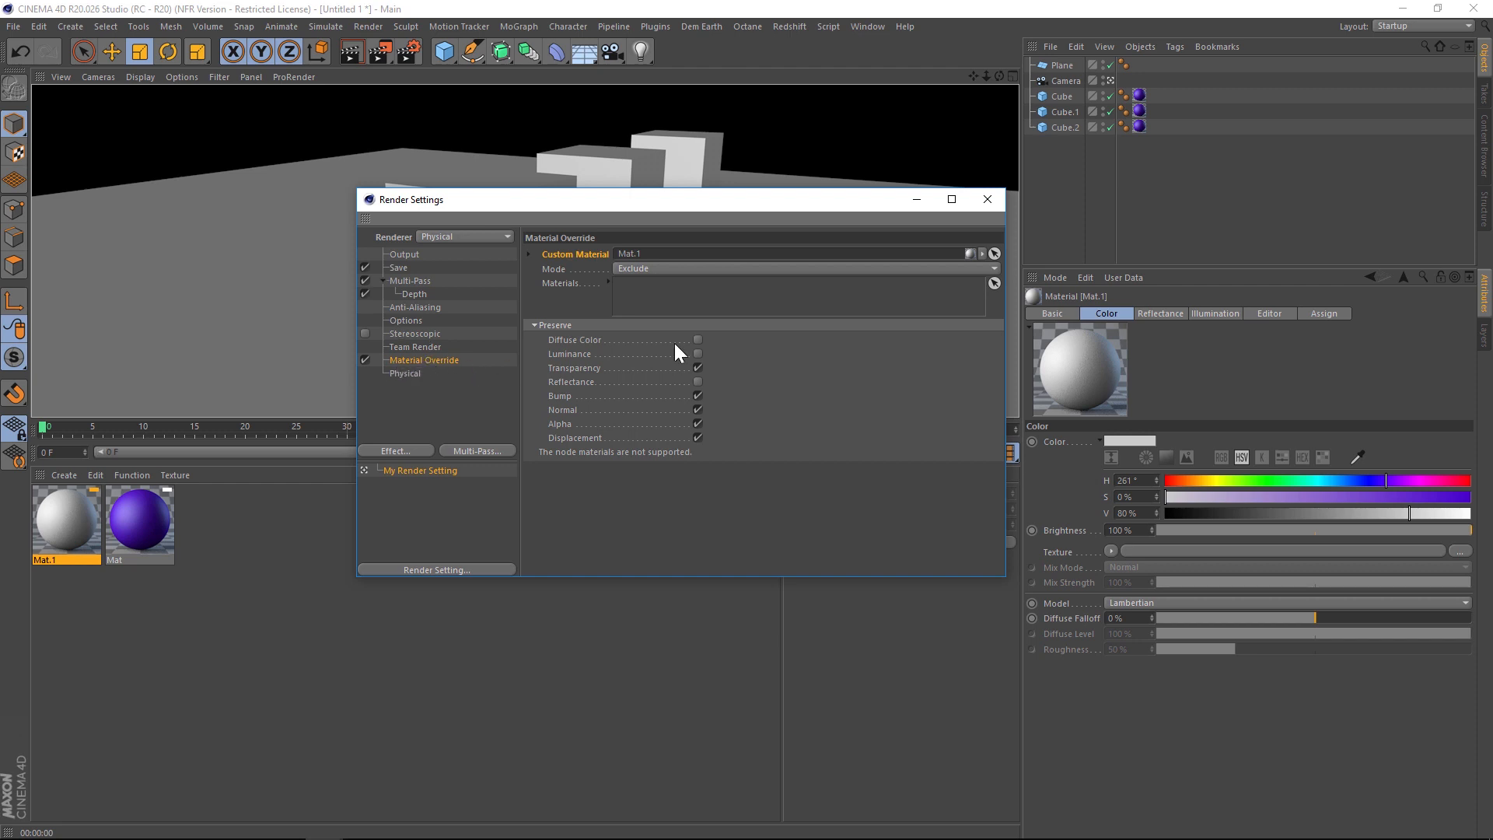
click(987, 199)
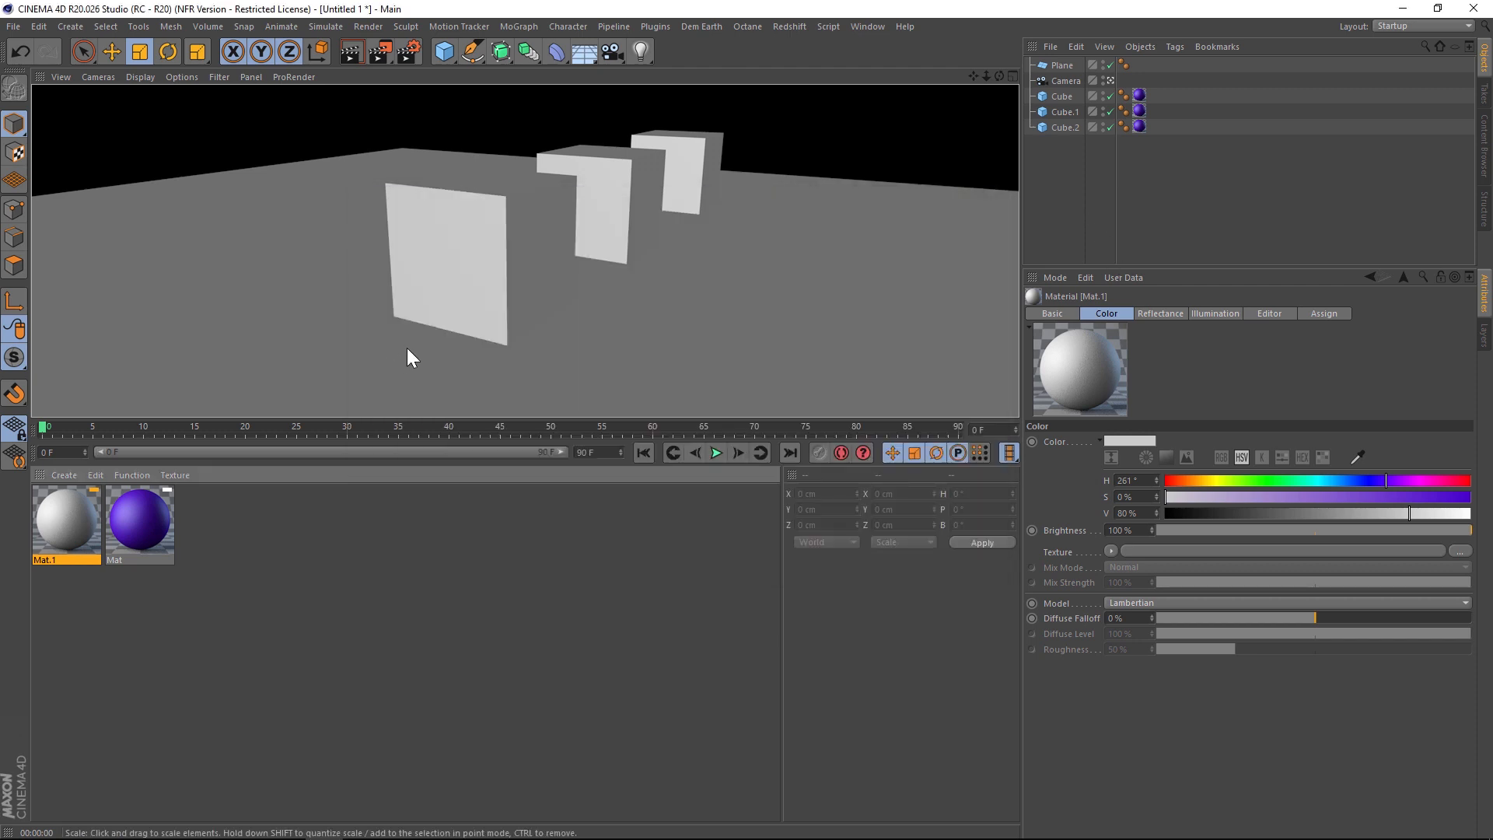
mouse_move(434, 266)
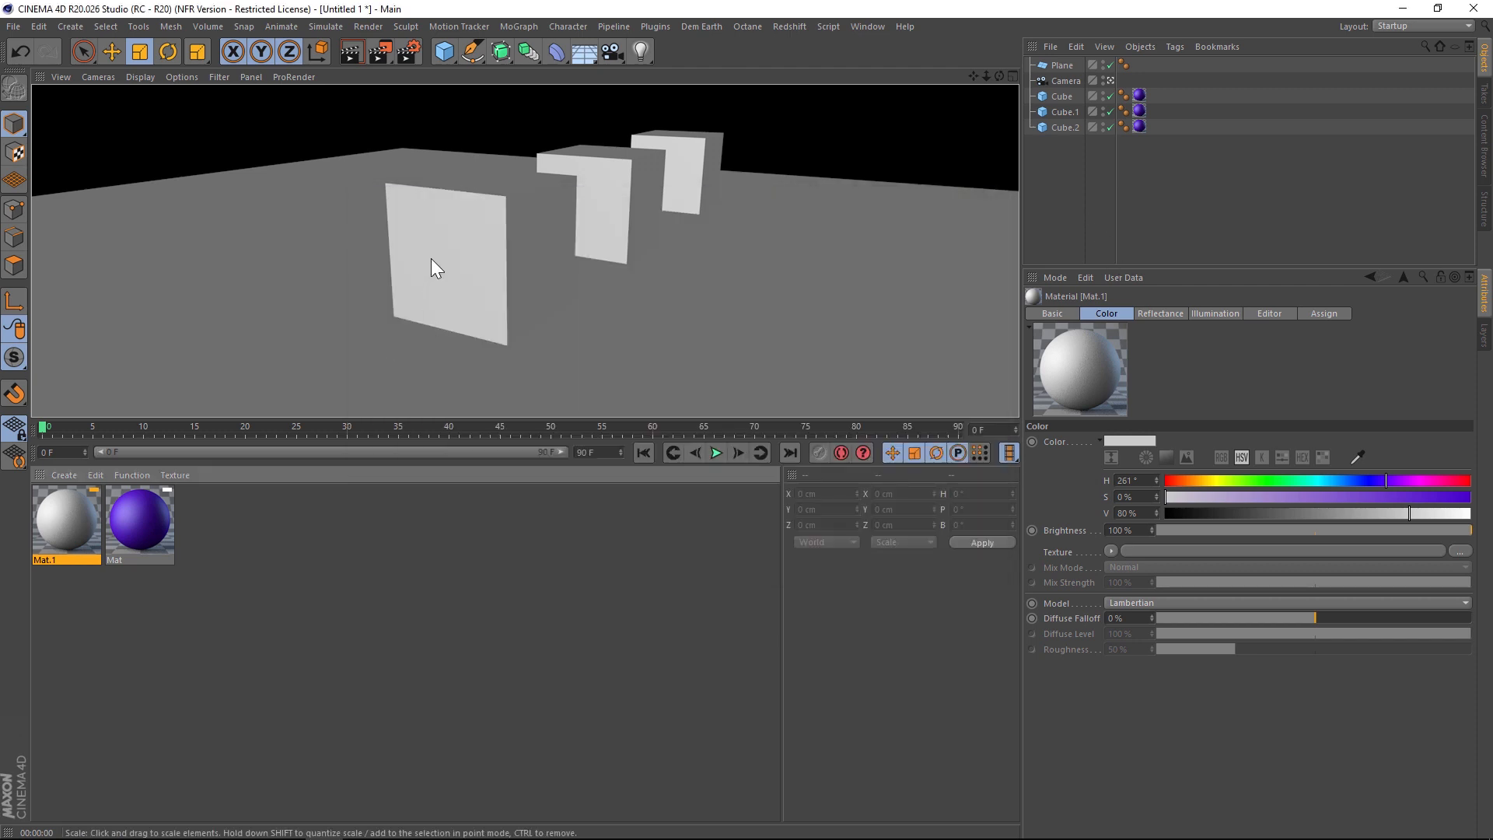
mouse_move(326, 322)
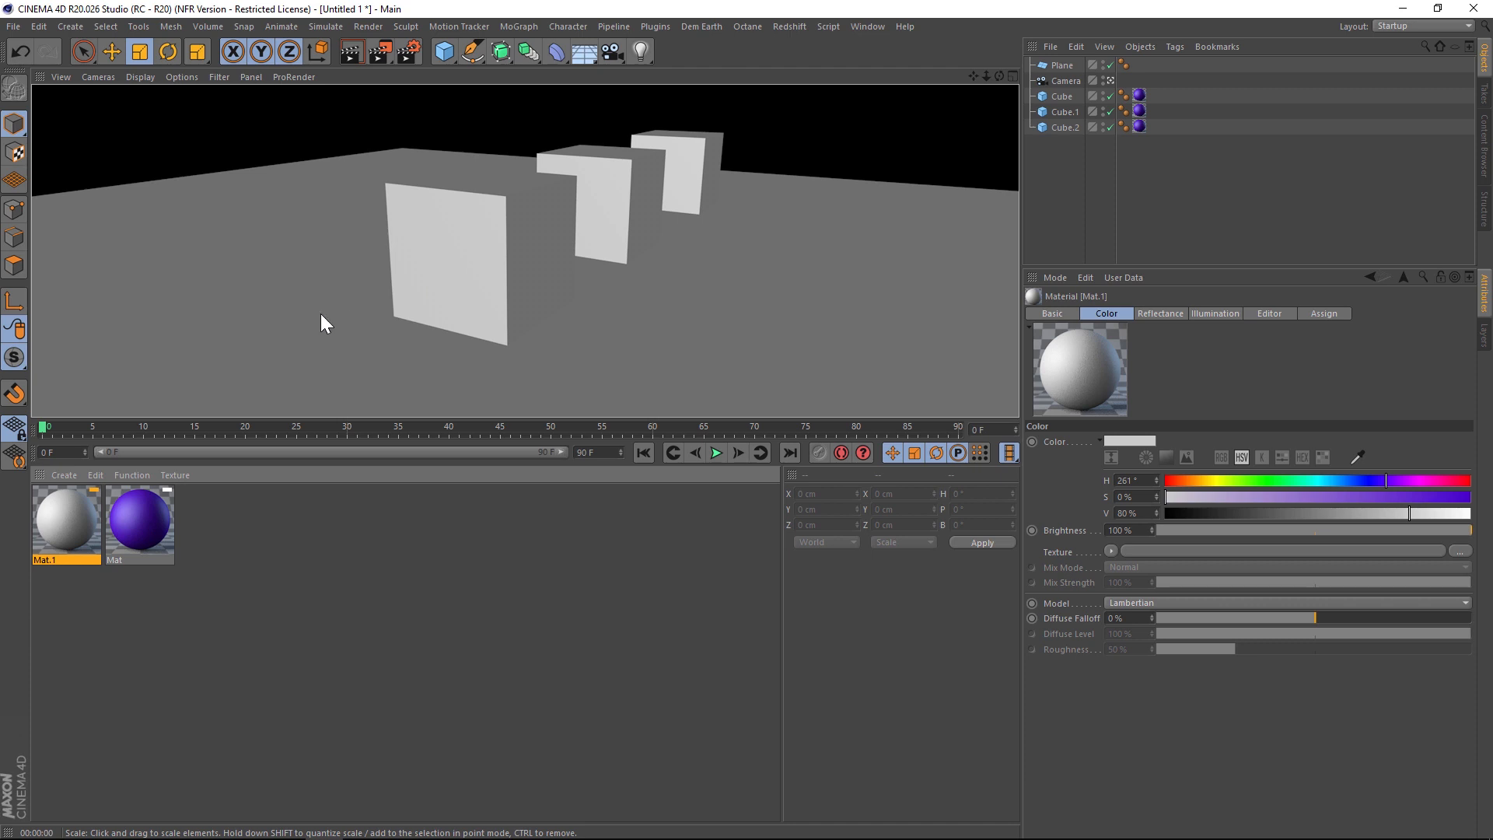
mouse_move(492, 289)
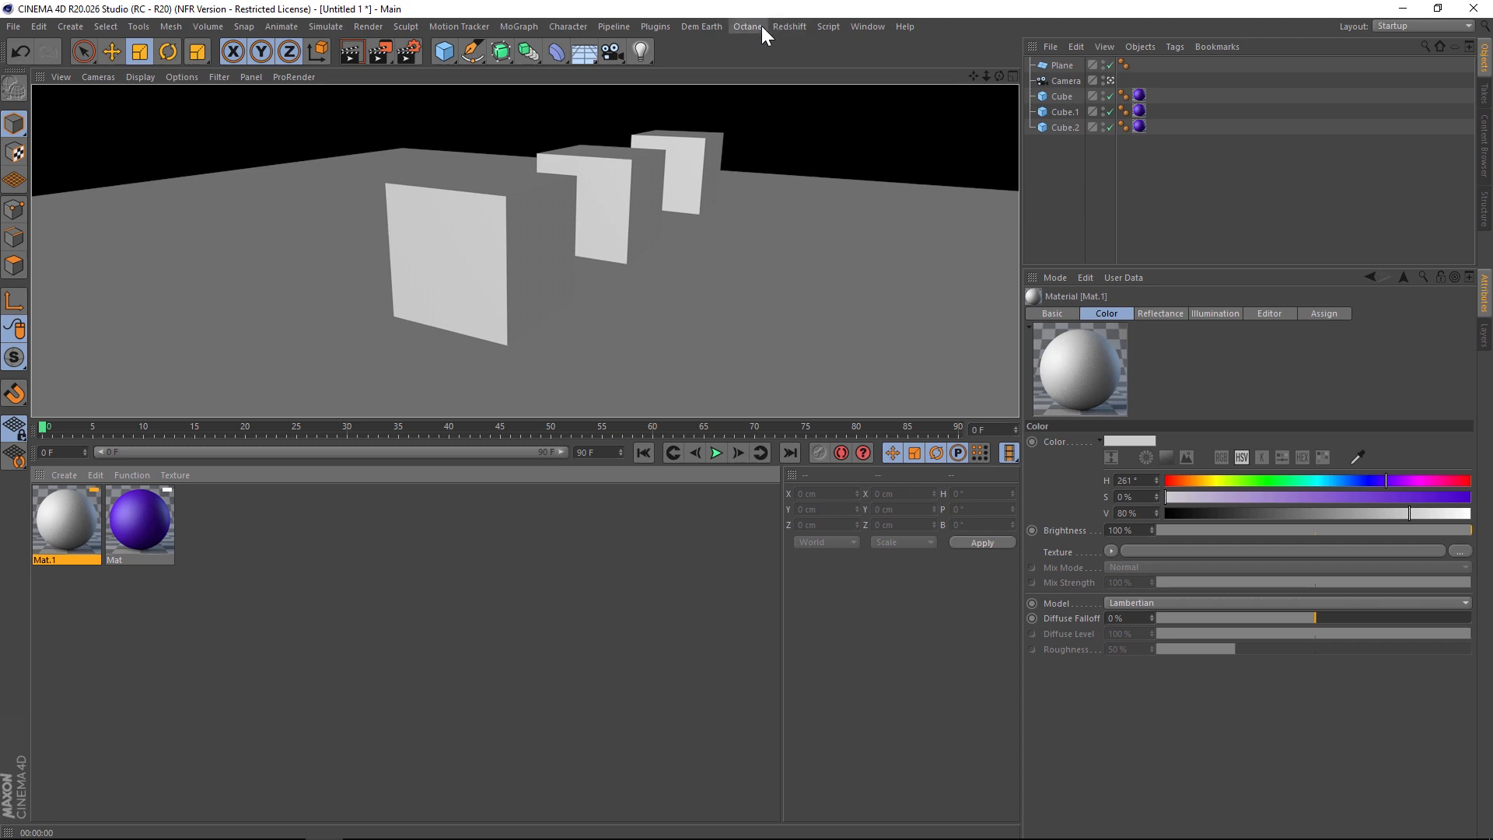
click(747, 26)
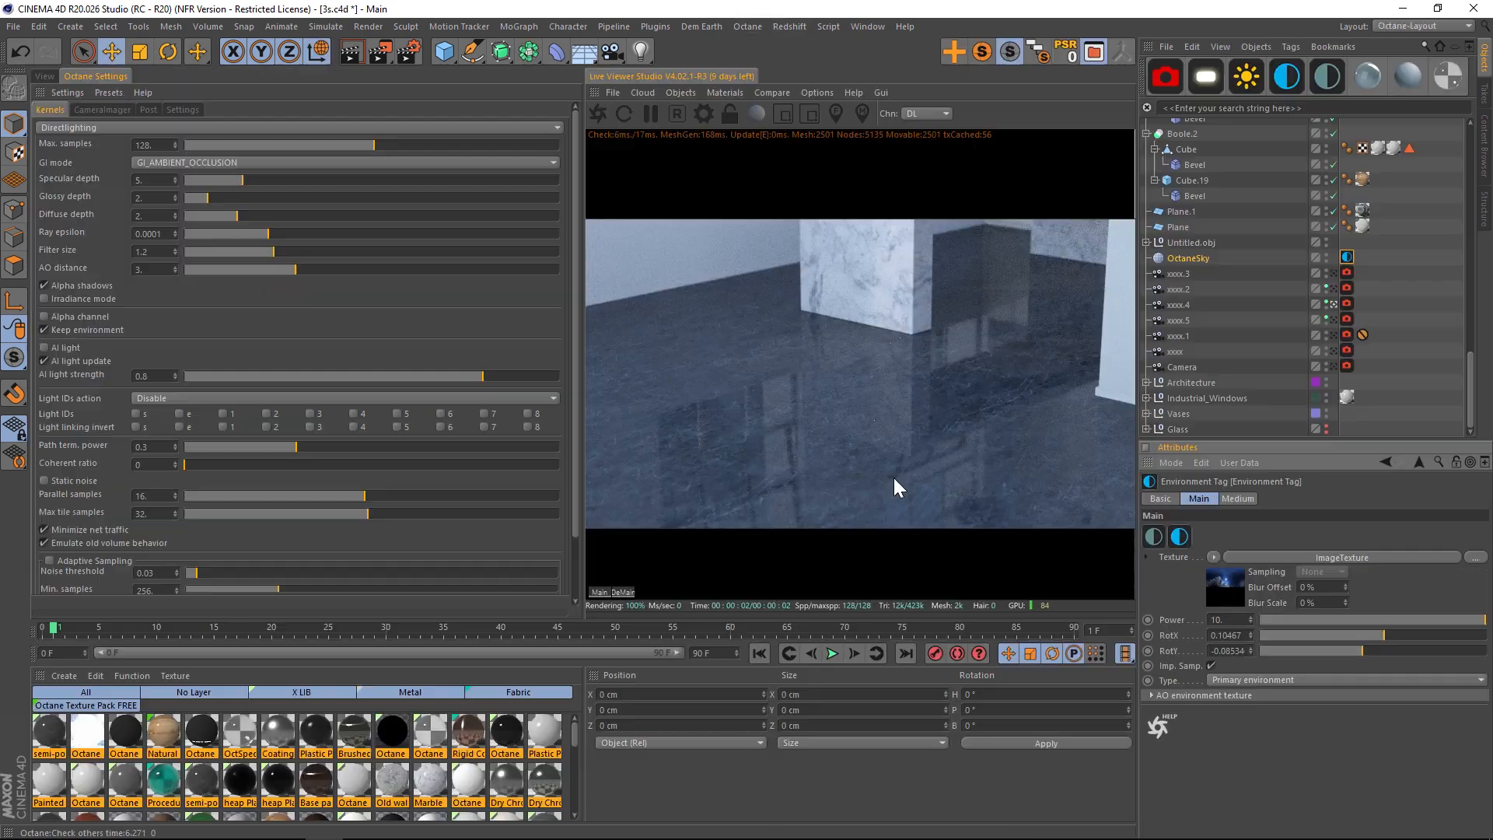
mouse_move(819, 340)
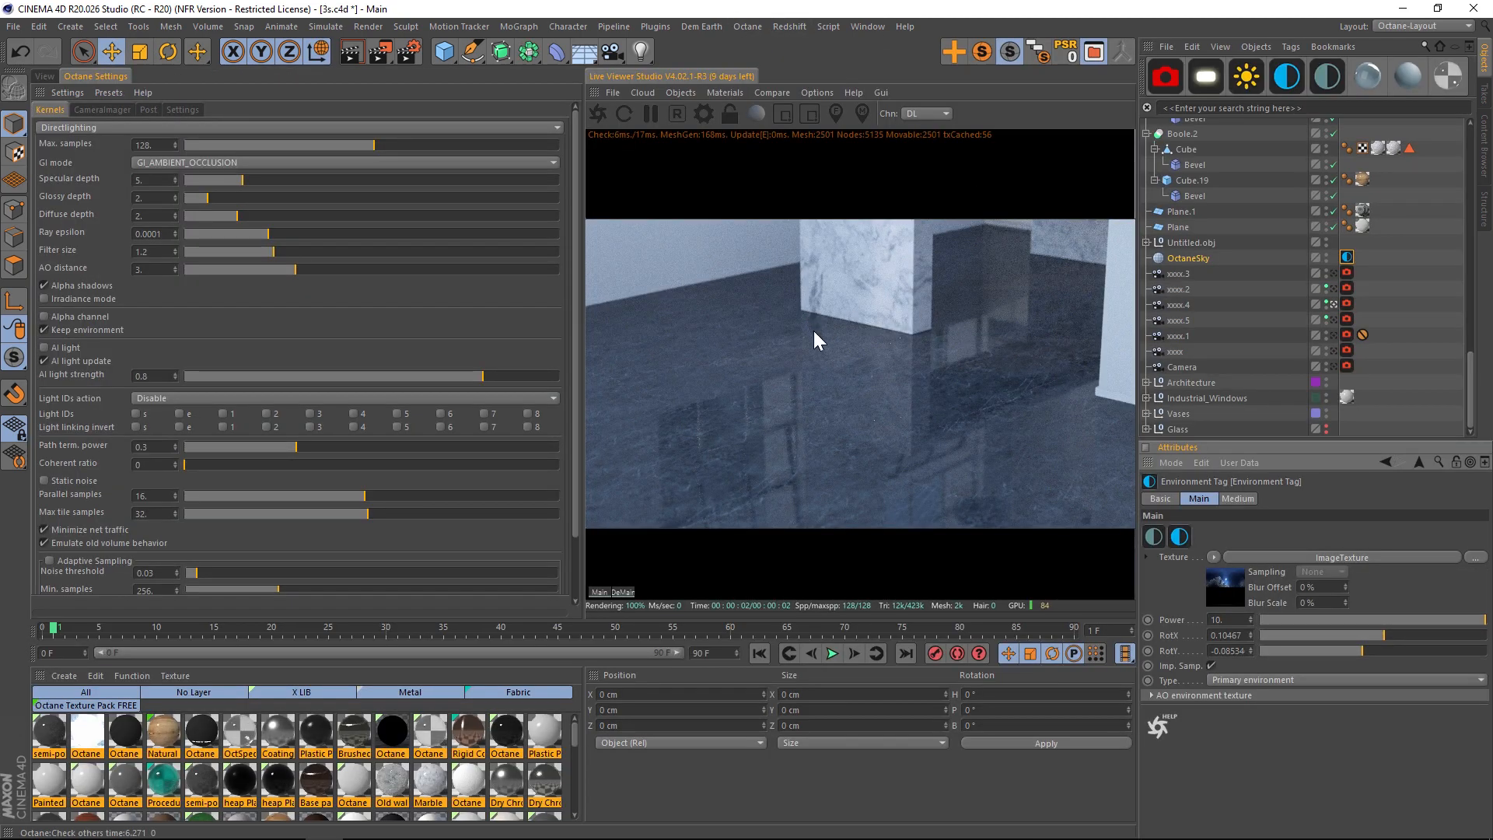
mouse_move(788, 339)
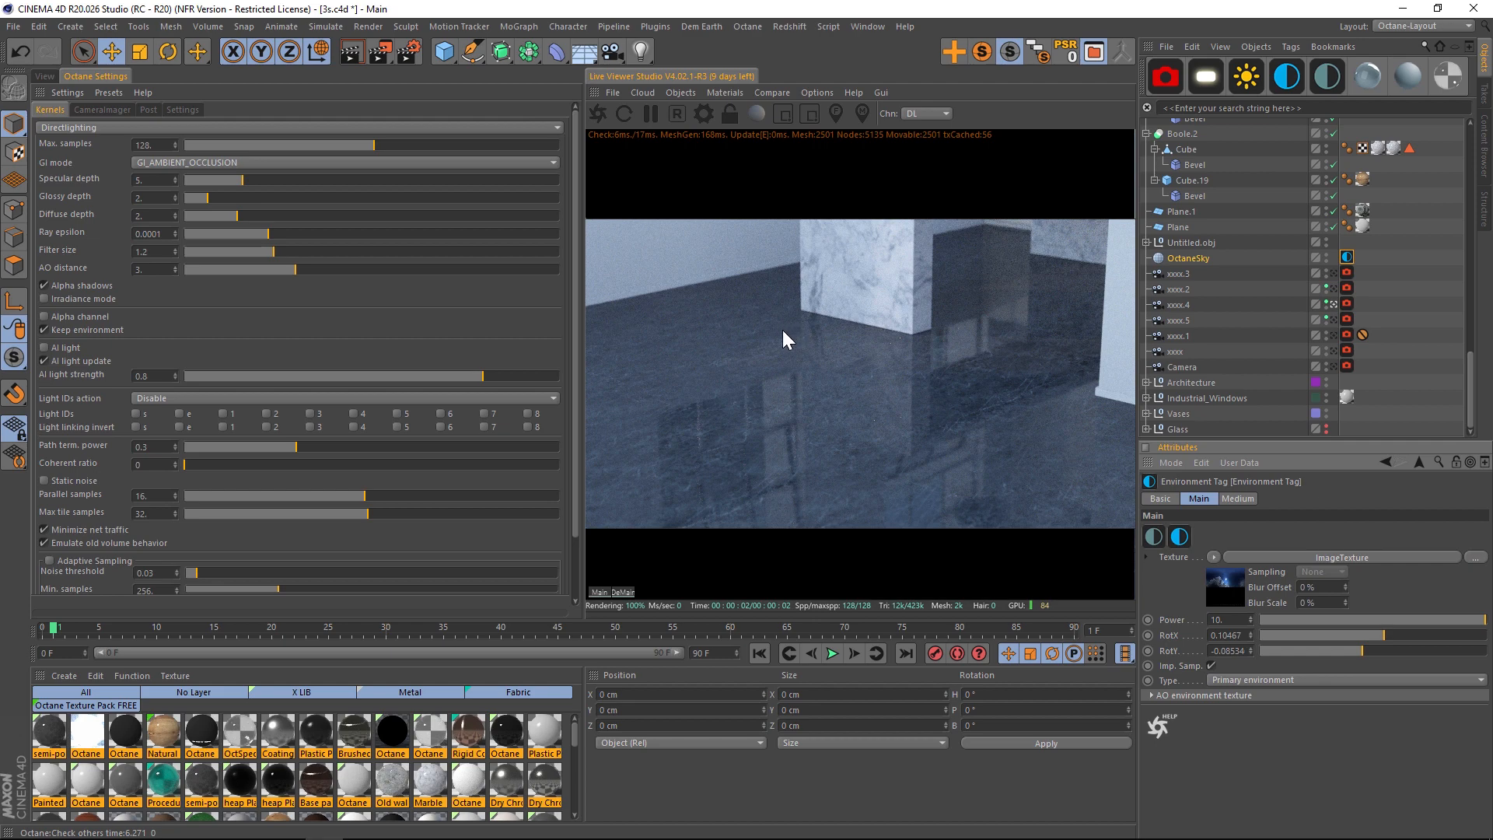
mouse_move(780, 133)
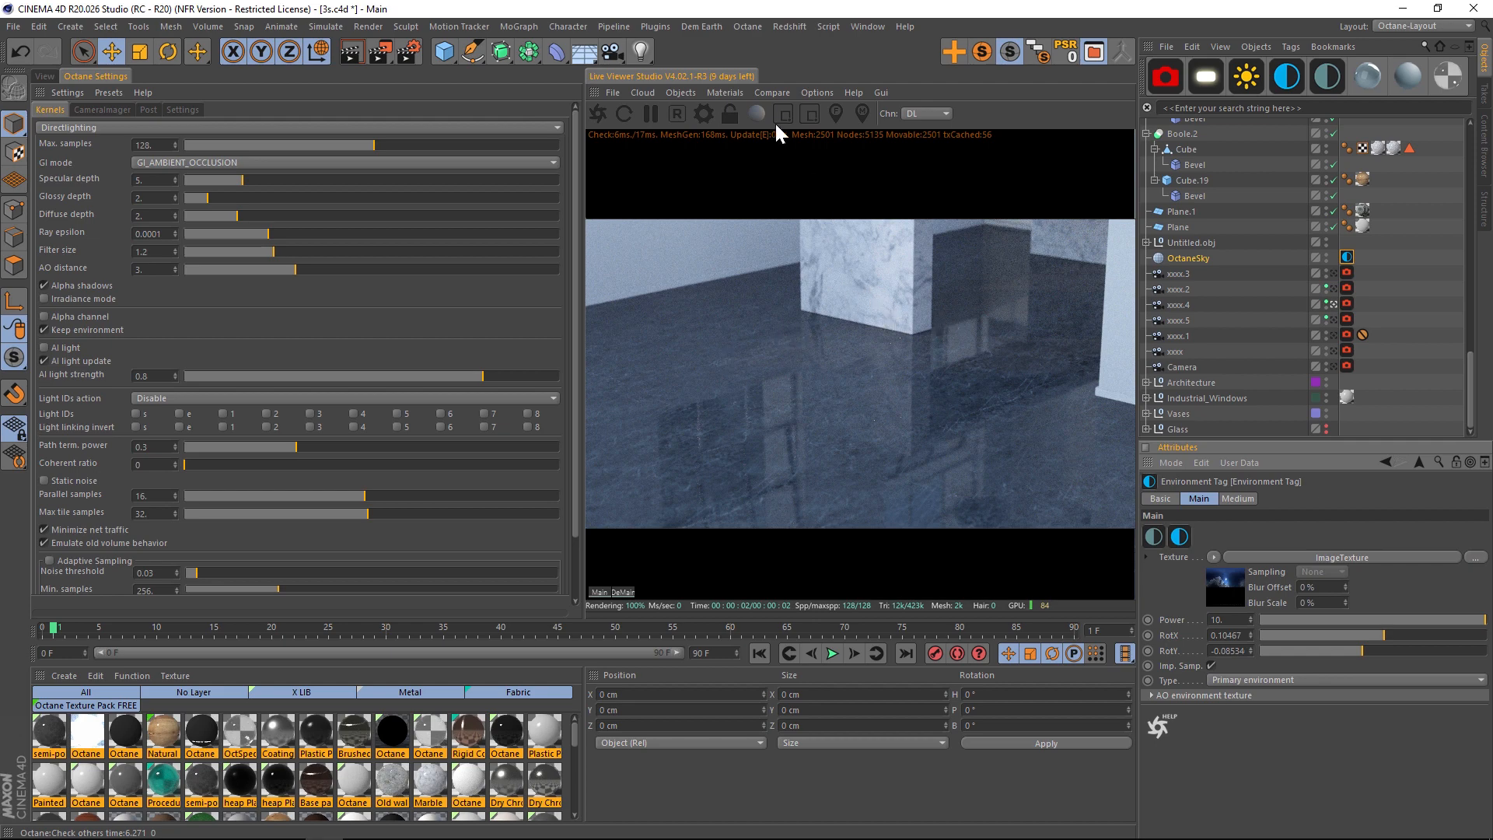
mouse_move(757, 112)
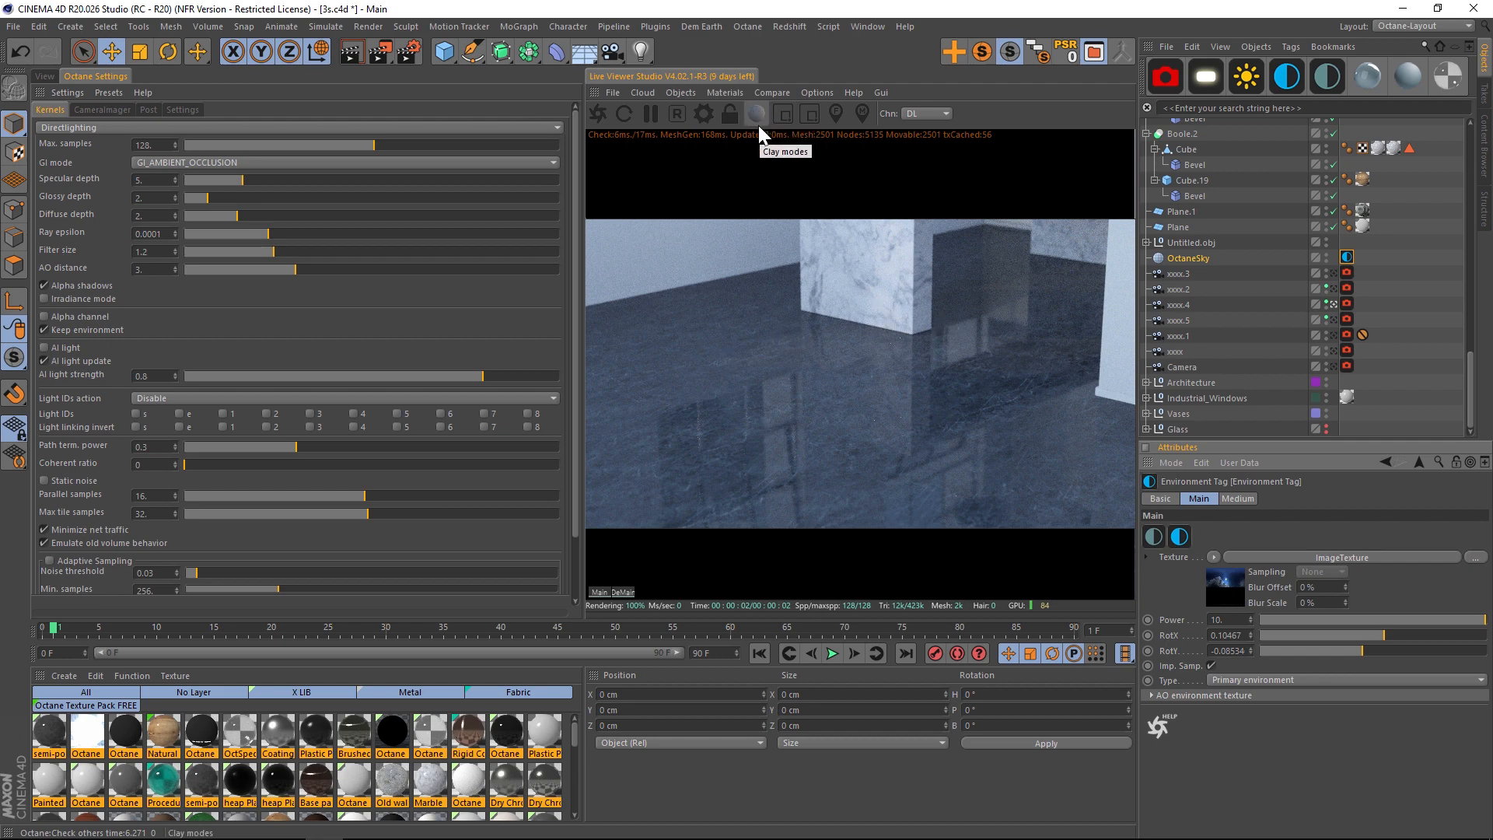
click(757, 111)
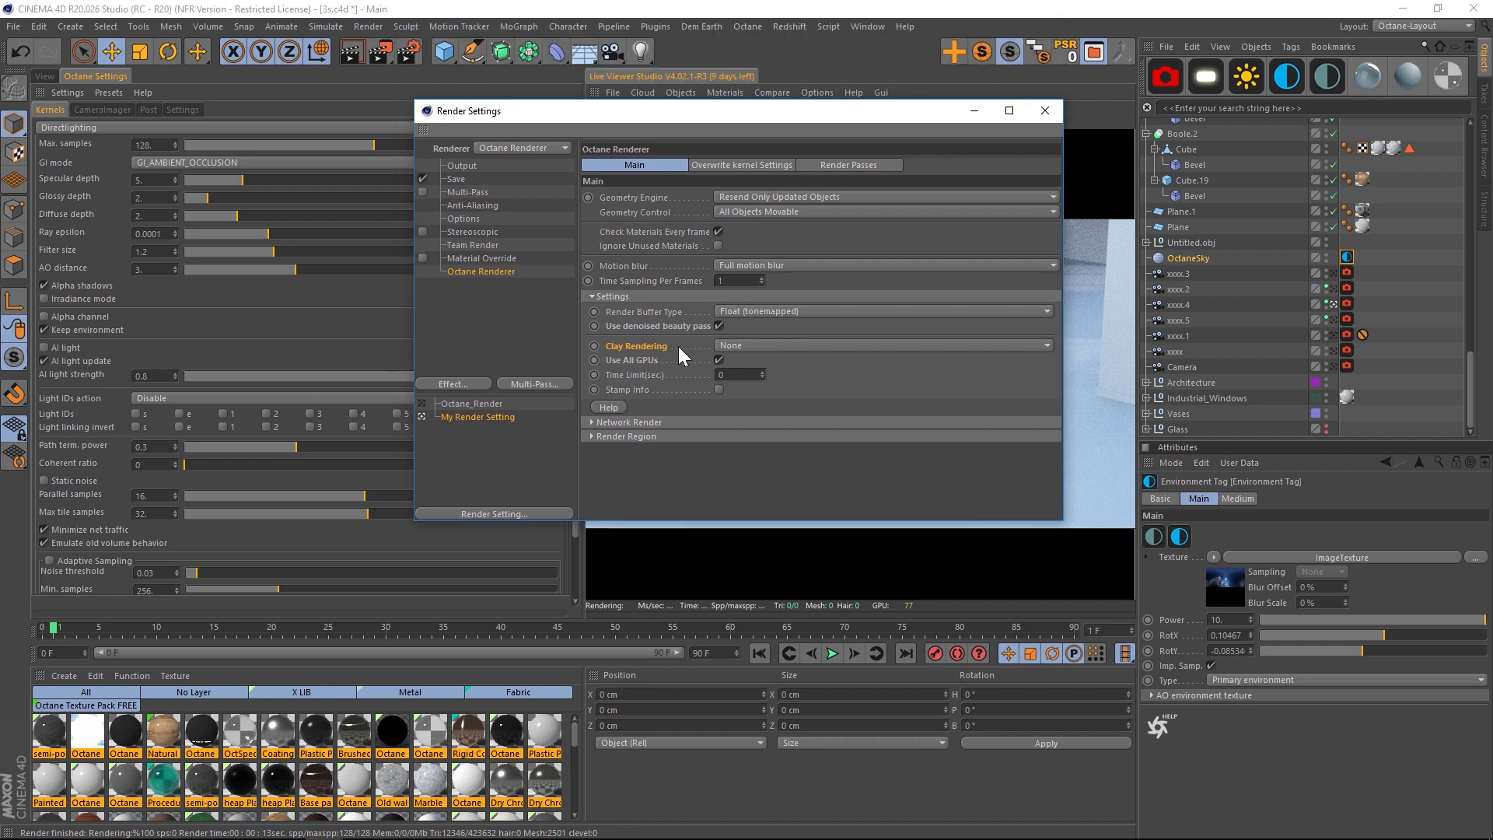
click(881, 344)
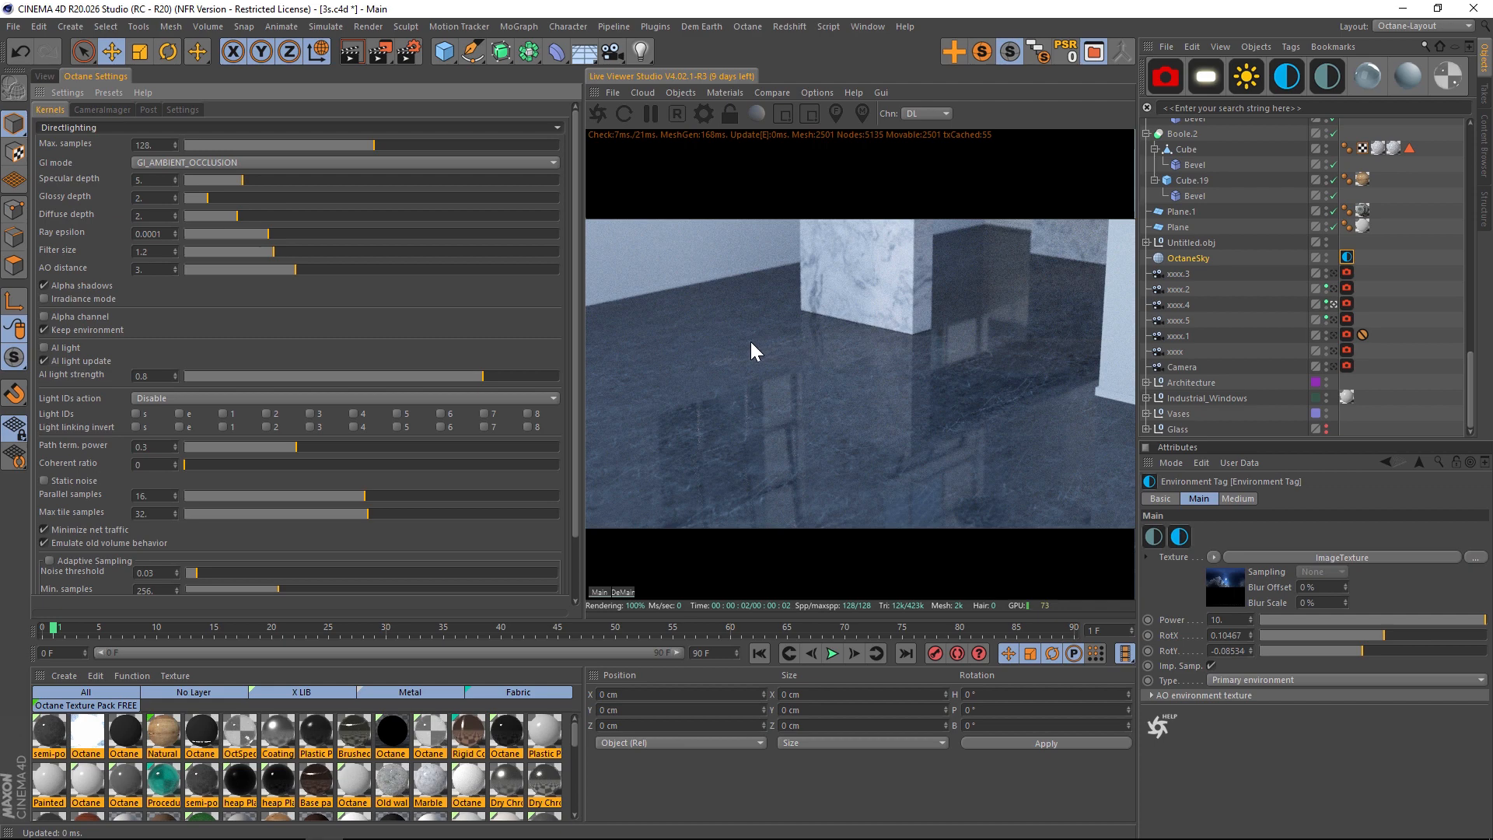
mouse_move(110, 134)
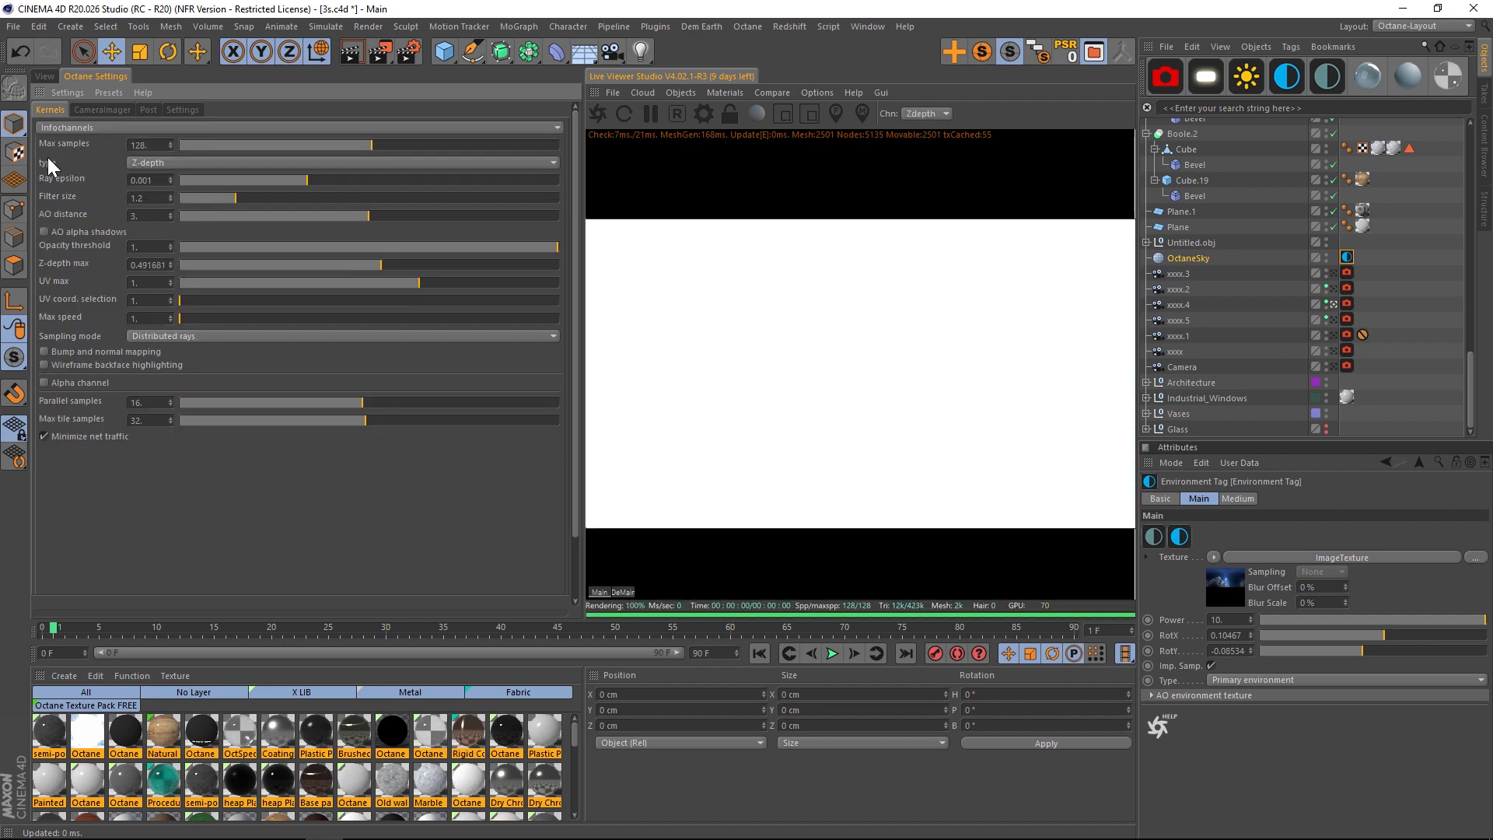
Set the Octane info channel type to Z-depth and raise Z-depth max to about 21.8
click(343, 162)
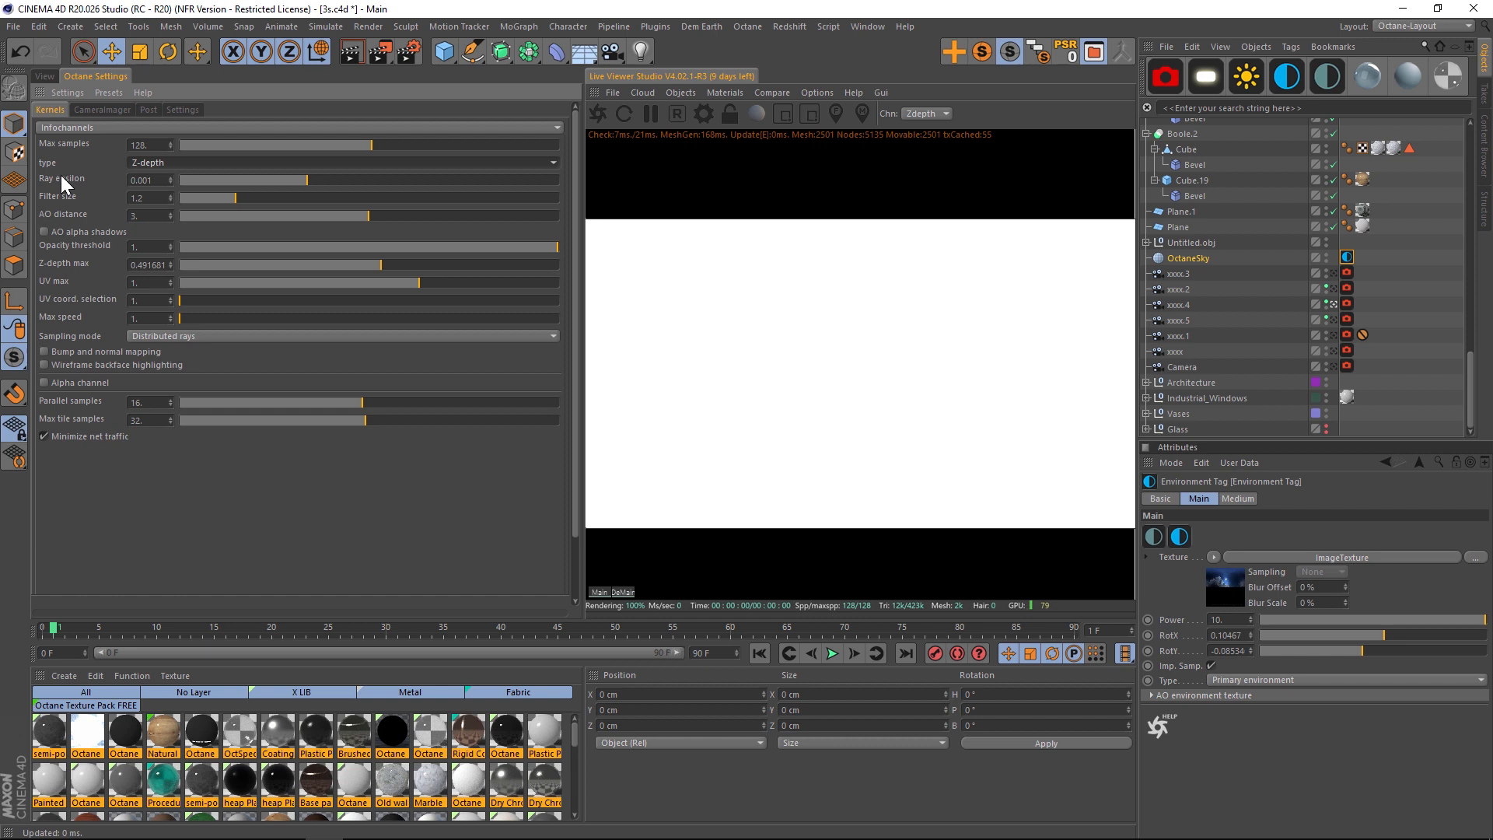
mouse_move(937, 399)
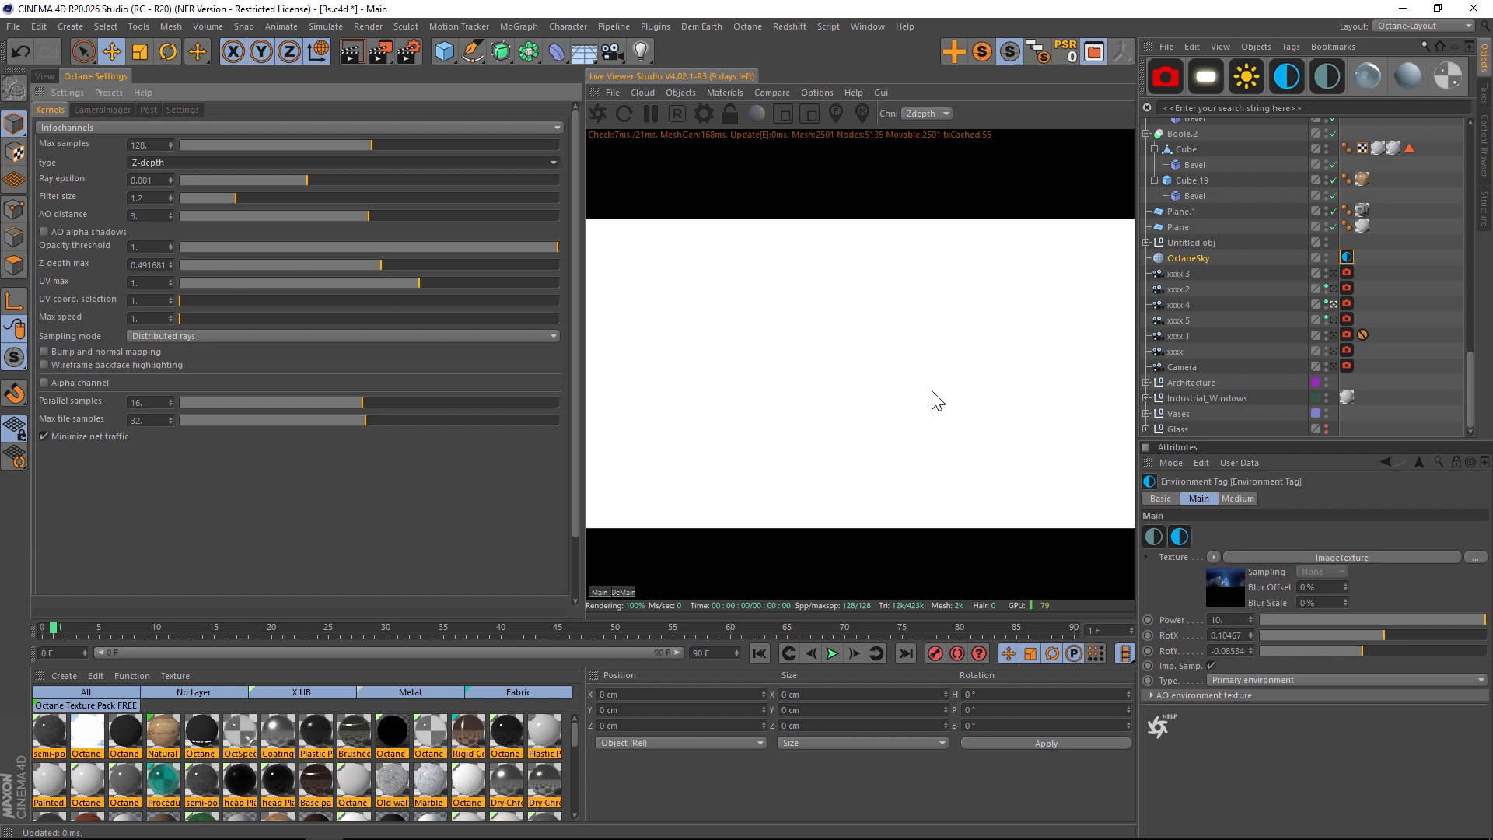
mouse_move(53, 276)
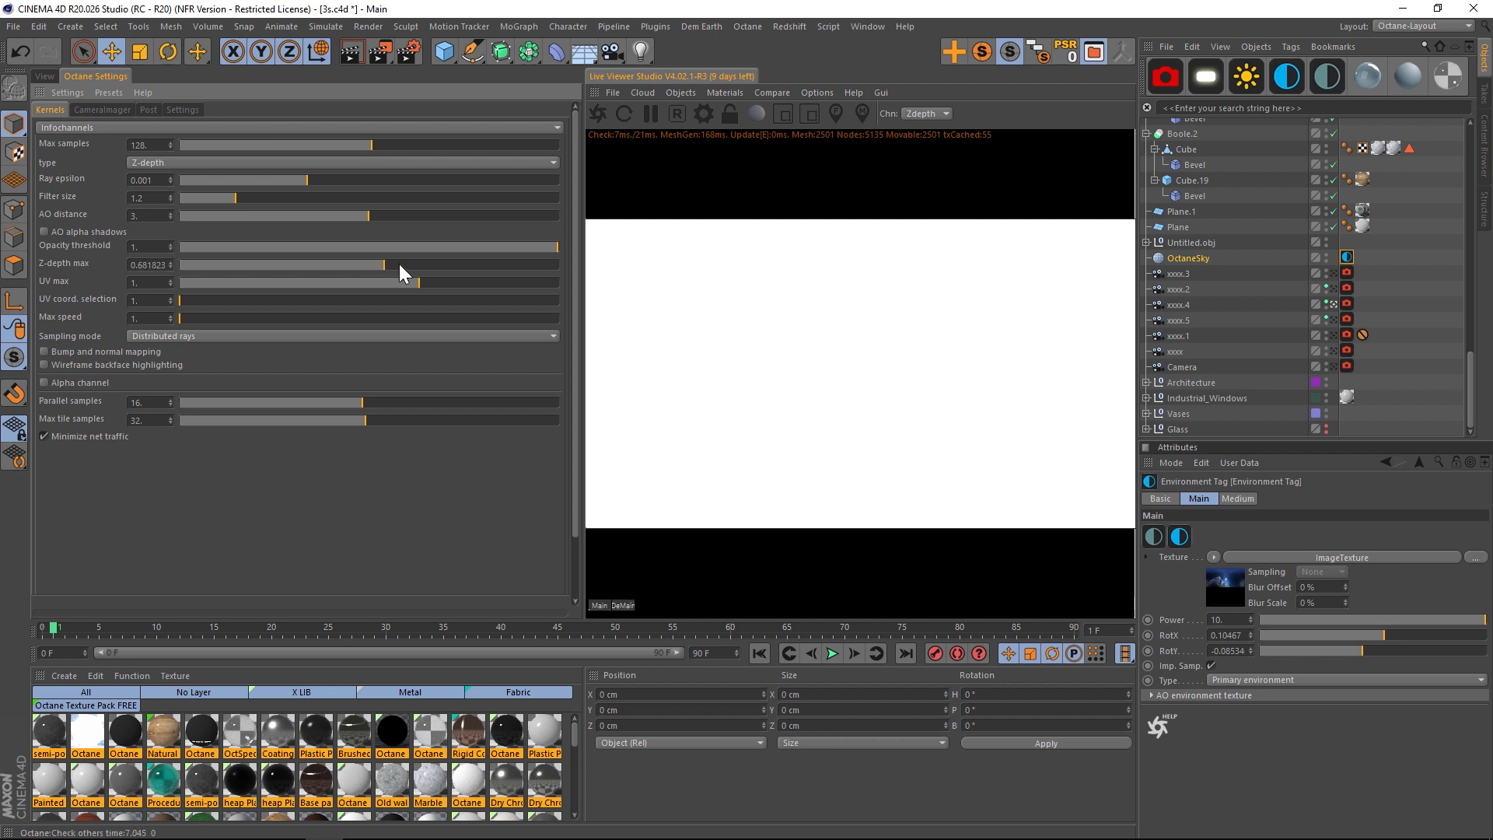
drag(399, 271, 453, 271)
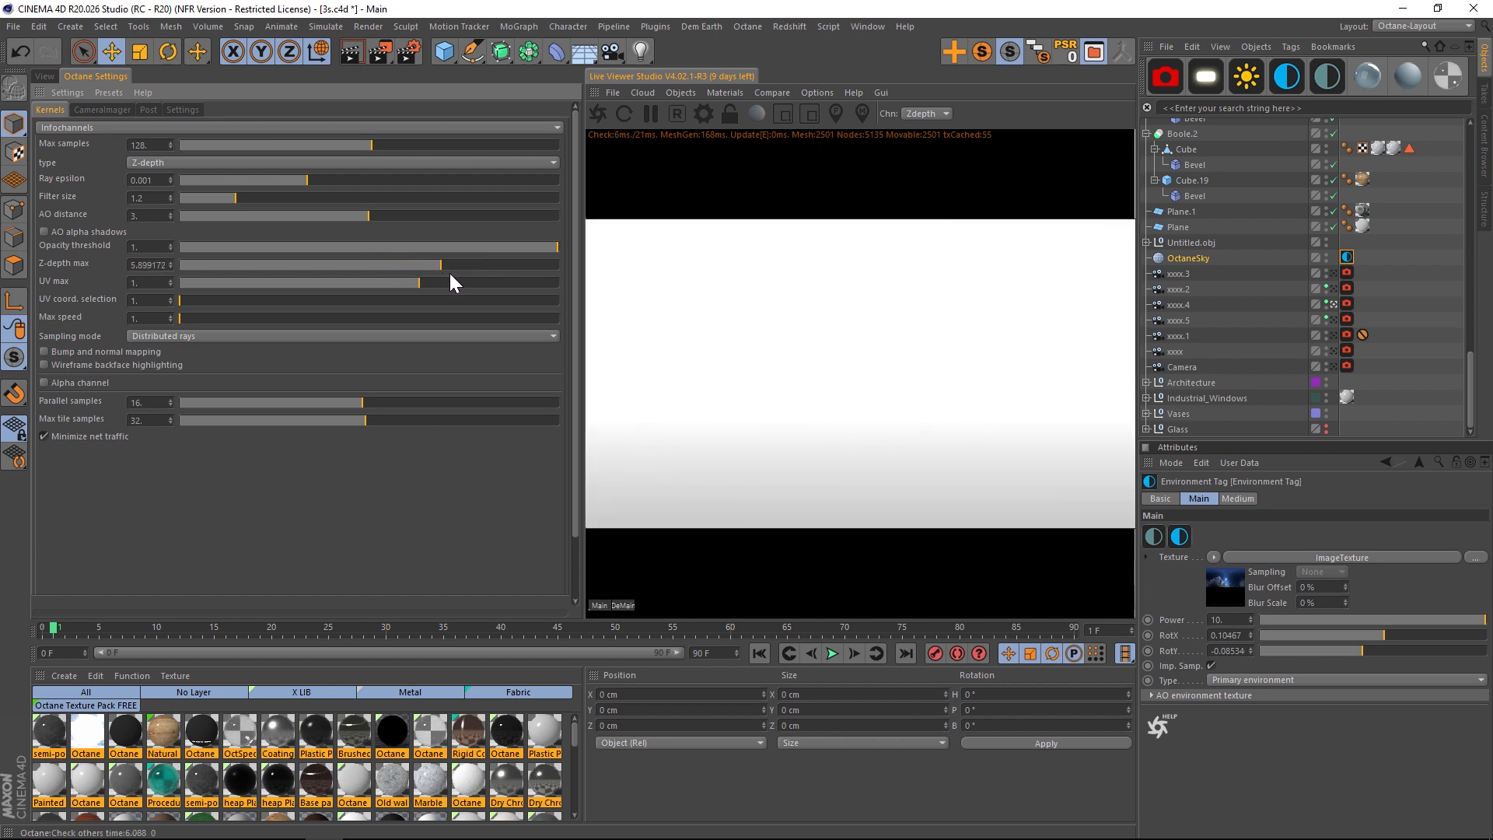
drag(452, 264, 485, 264)
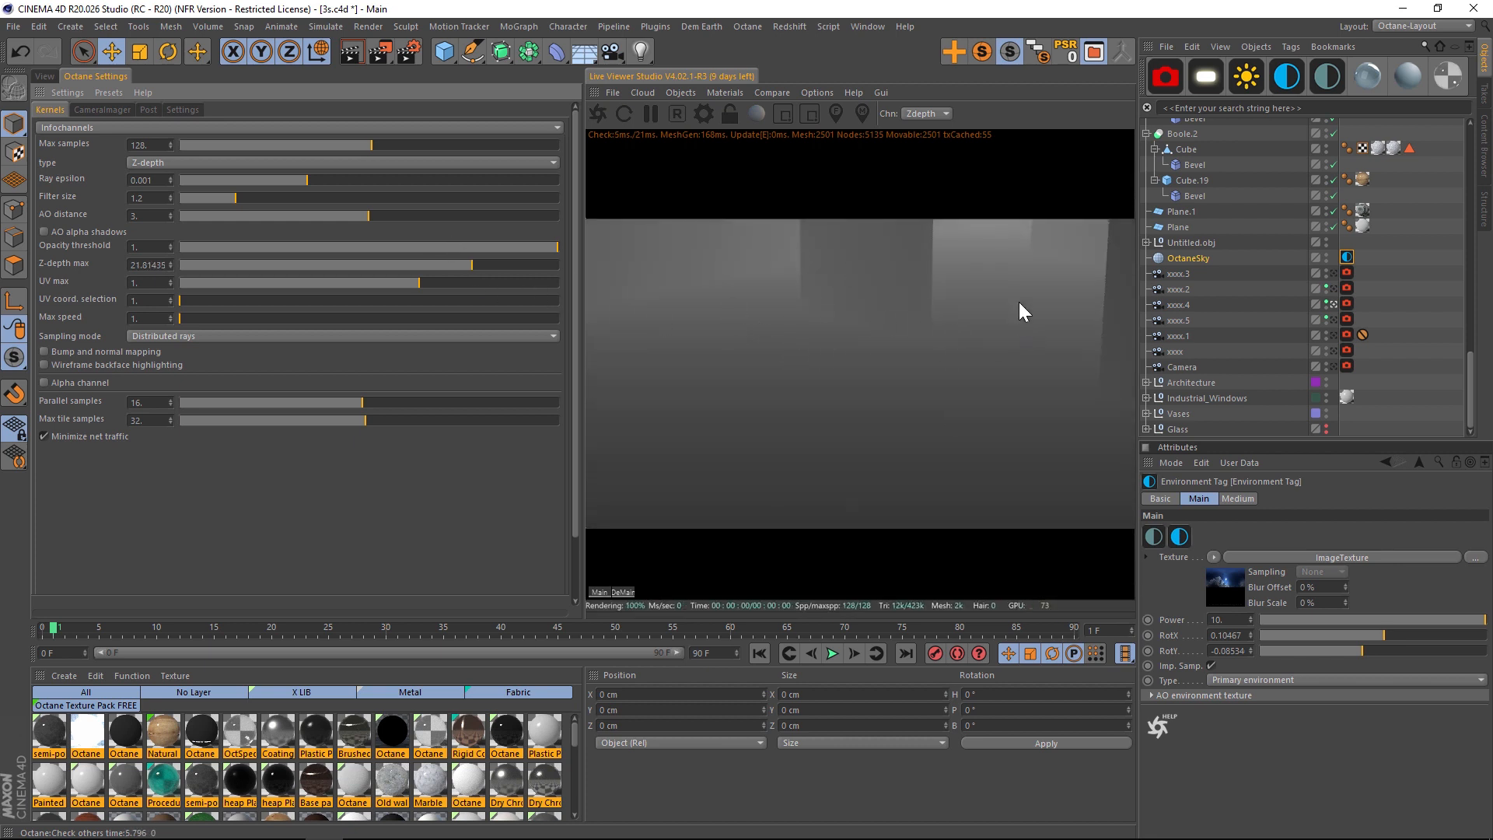
mouse_move(1060, 308)
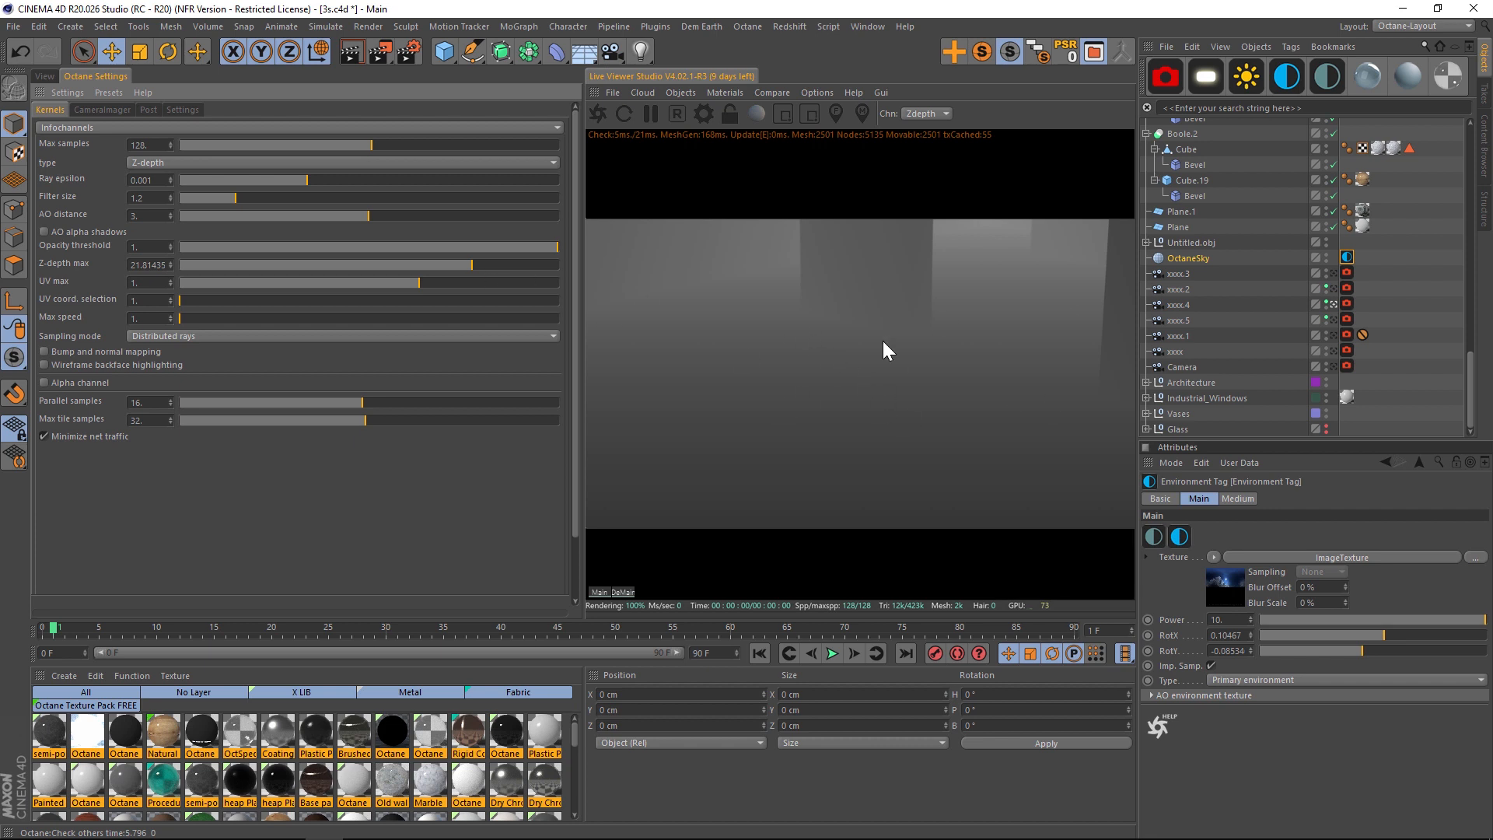
mouse_move(848, 352)
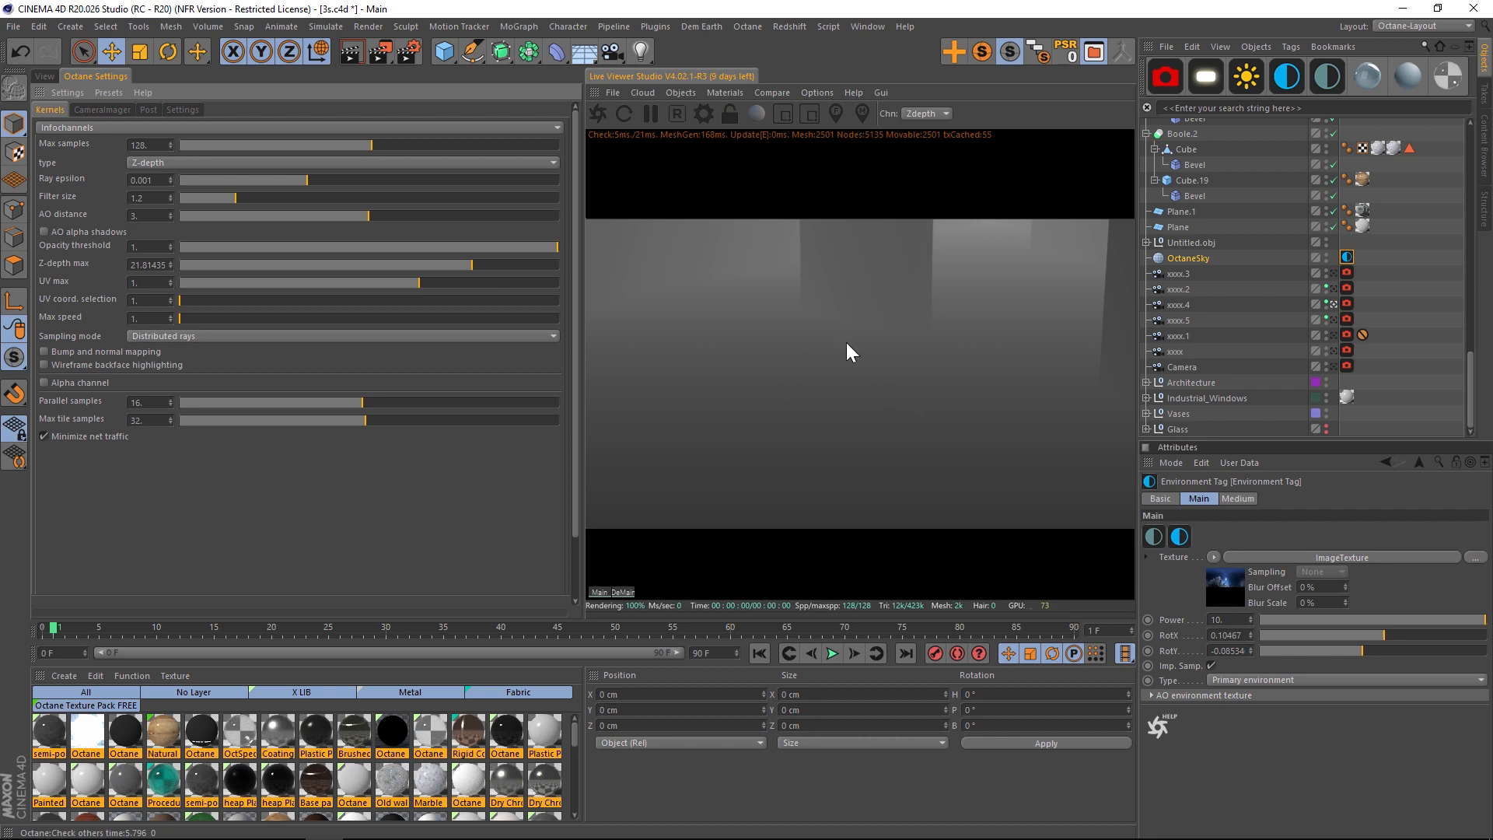
mouse_move(495, 387)
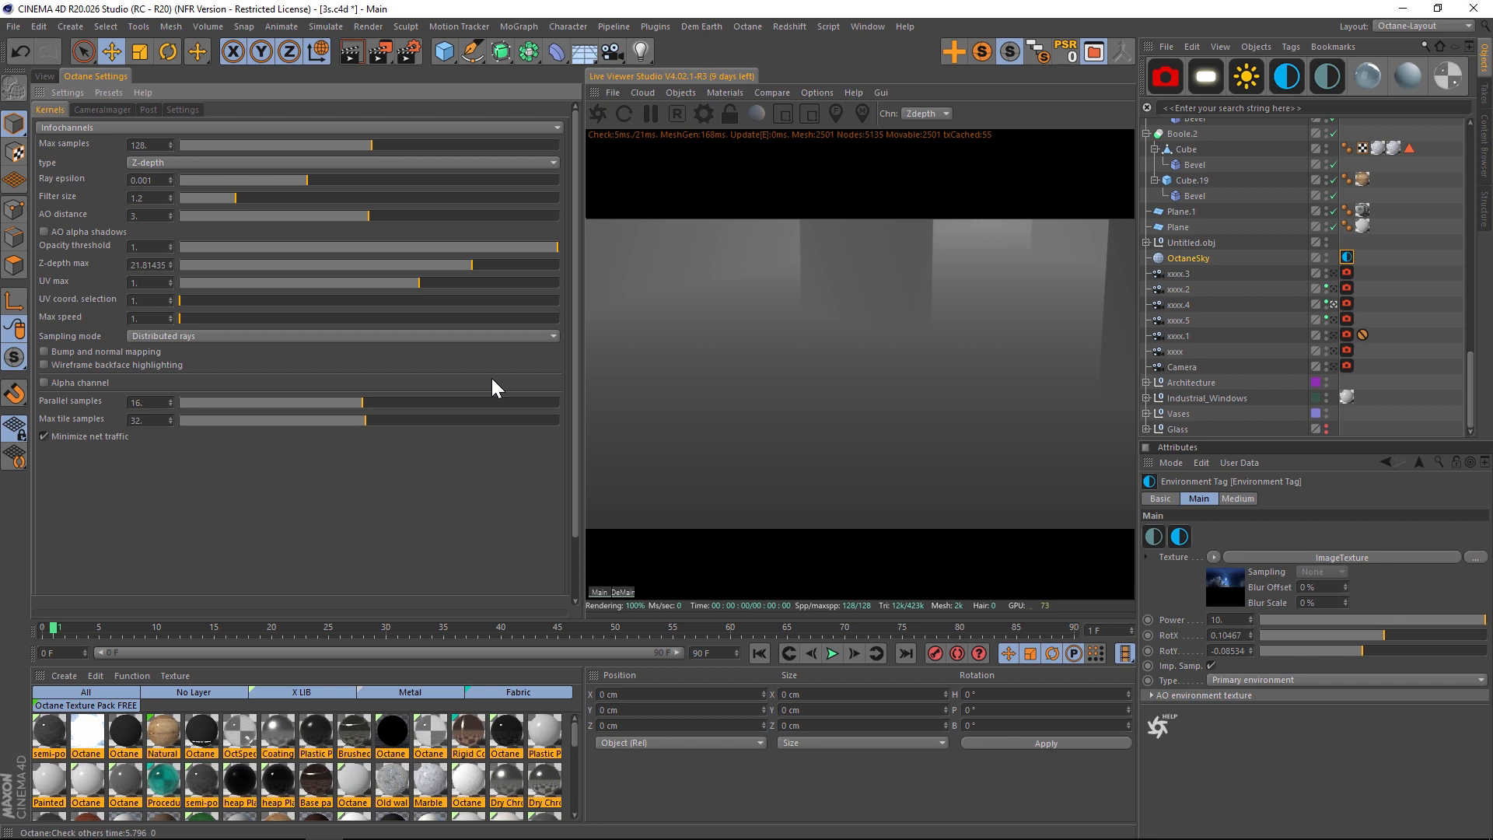